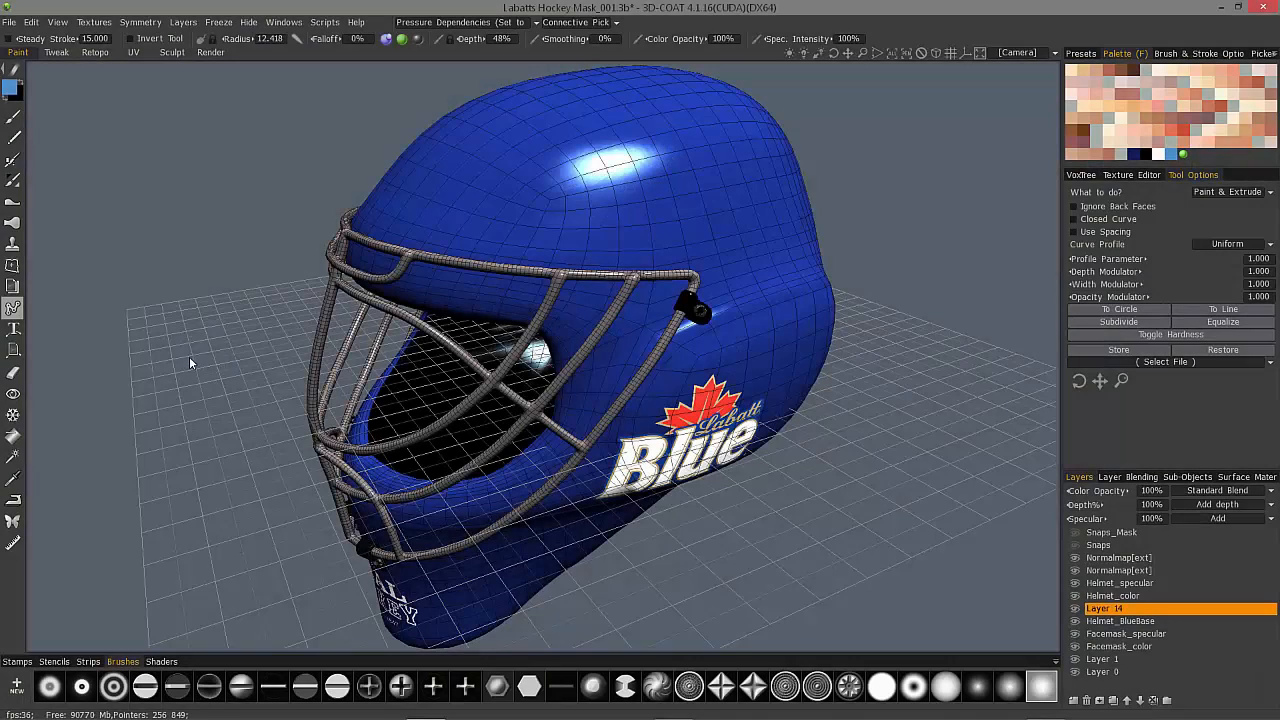
{"action": "mouse_move", "coordinate": [13, 308]}
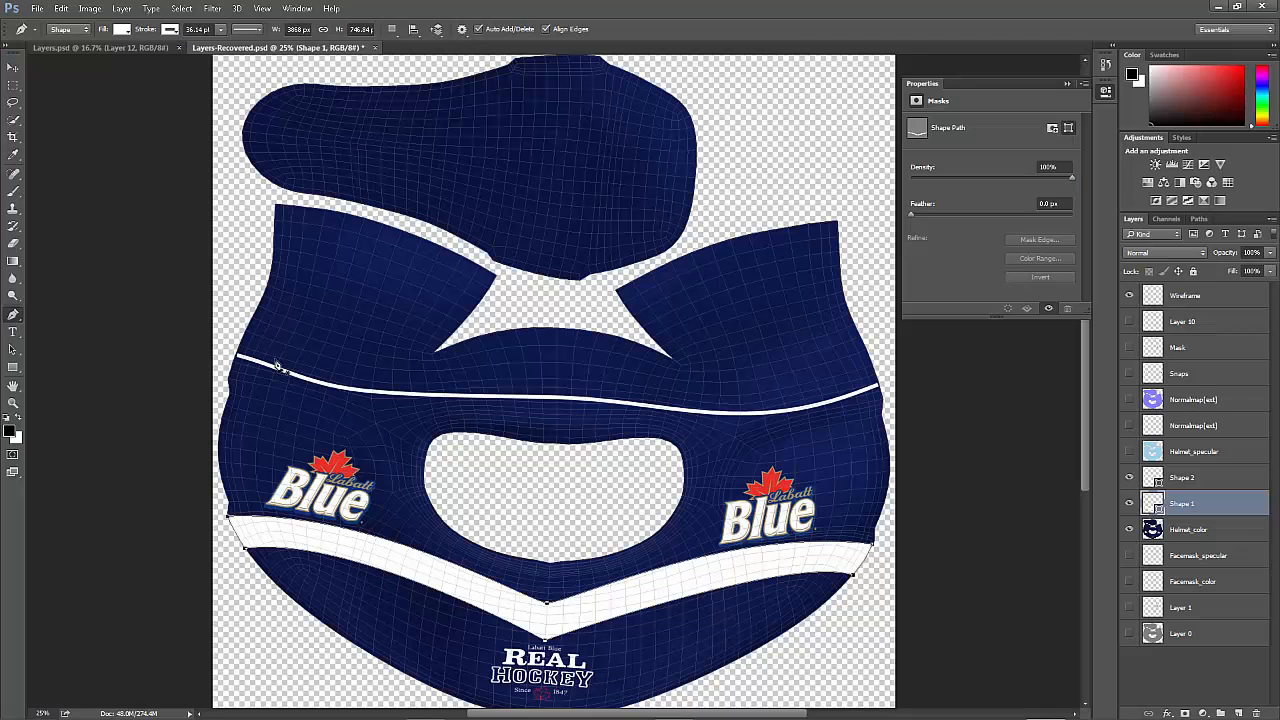
{"action": "key", "text": "alt+tab"}
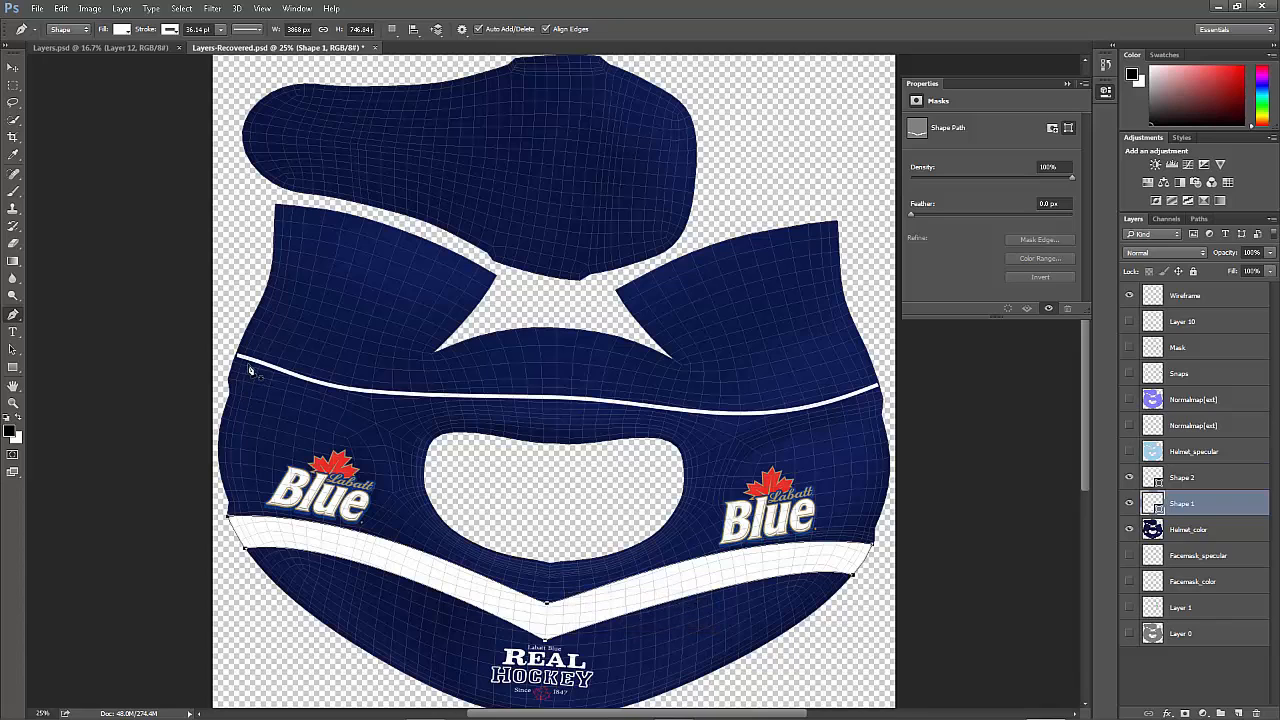
{"action": "mouse_move", "coordinate": [340, 390]}
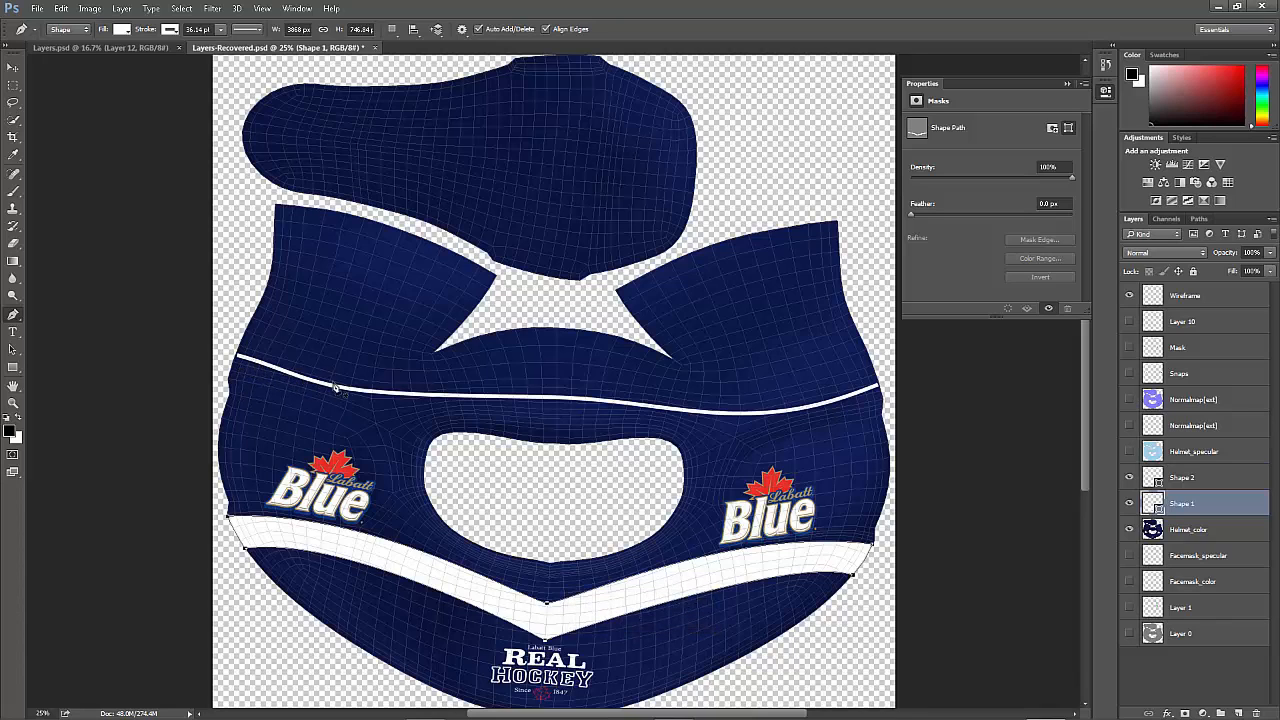
{"action": "mouse_move", "coordinate": [870, 396]}
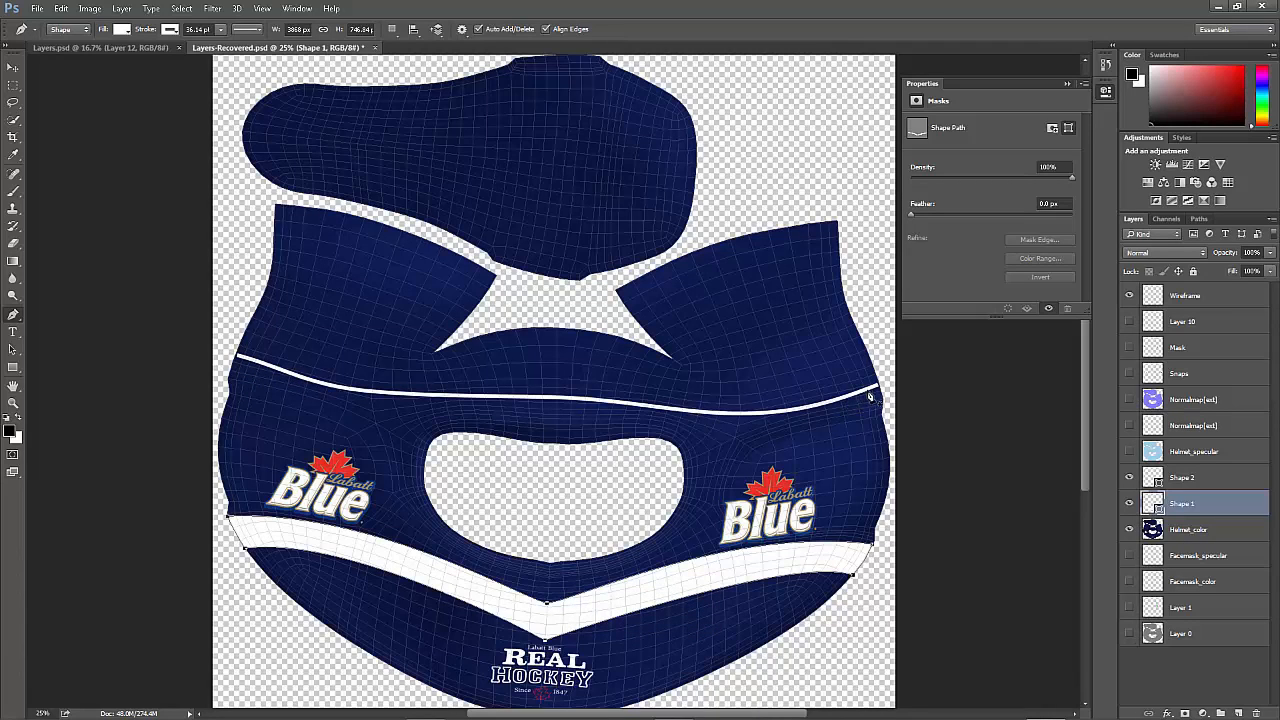
{"action": "mouse_move", "coordinate": [278, 388]}
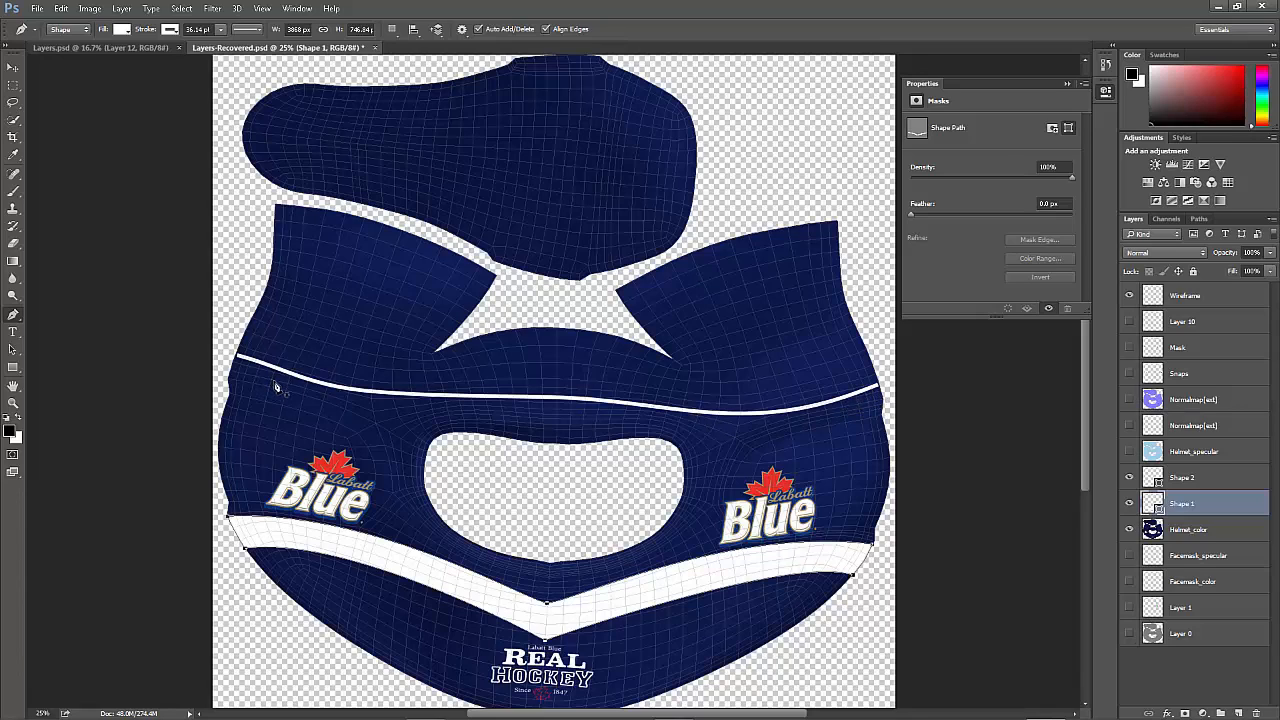
{"action": "mouse_move", "coordinate": [668, 582]}
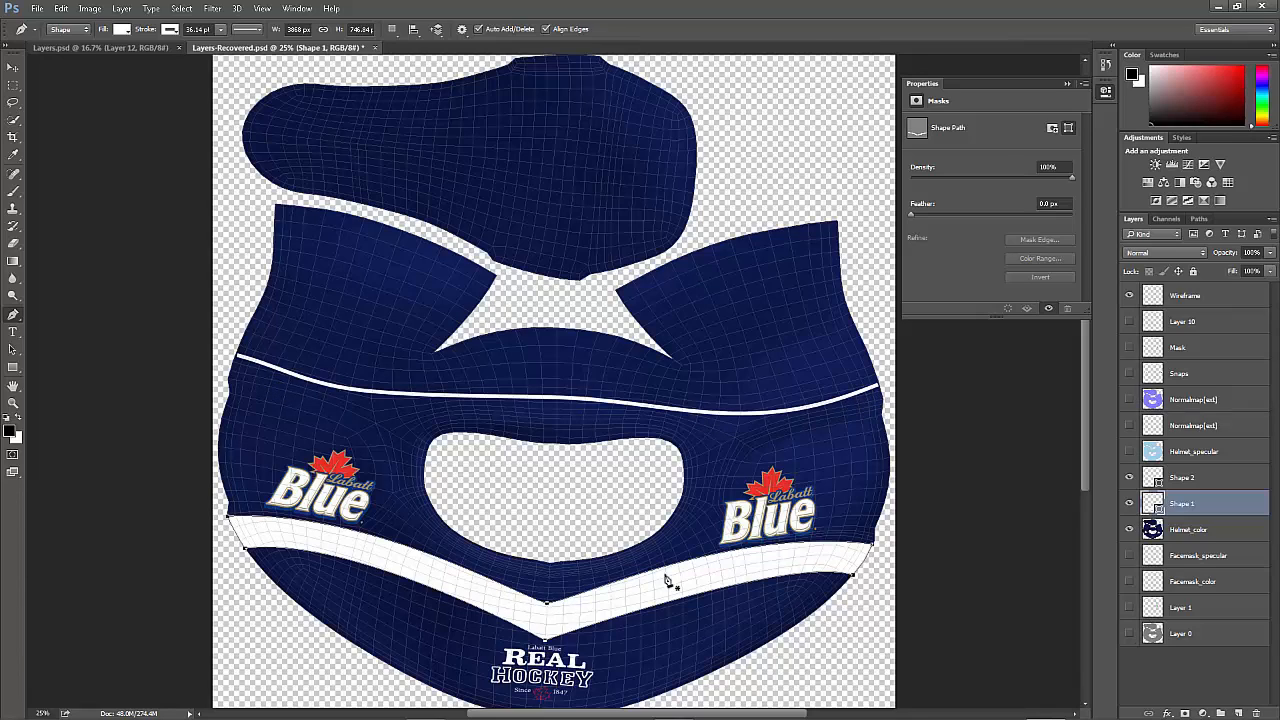
{"action": "mouse_move", "coordinate": [560, 620]}
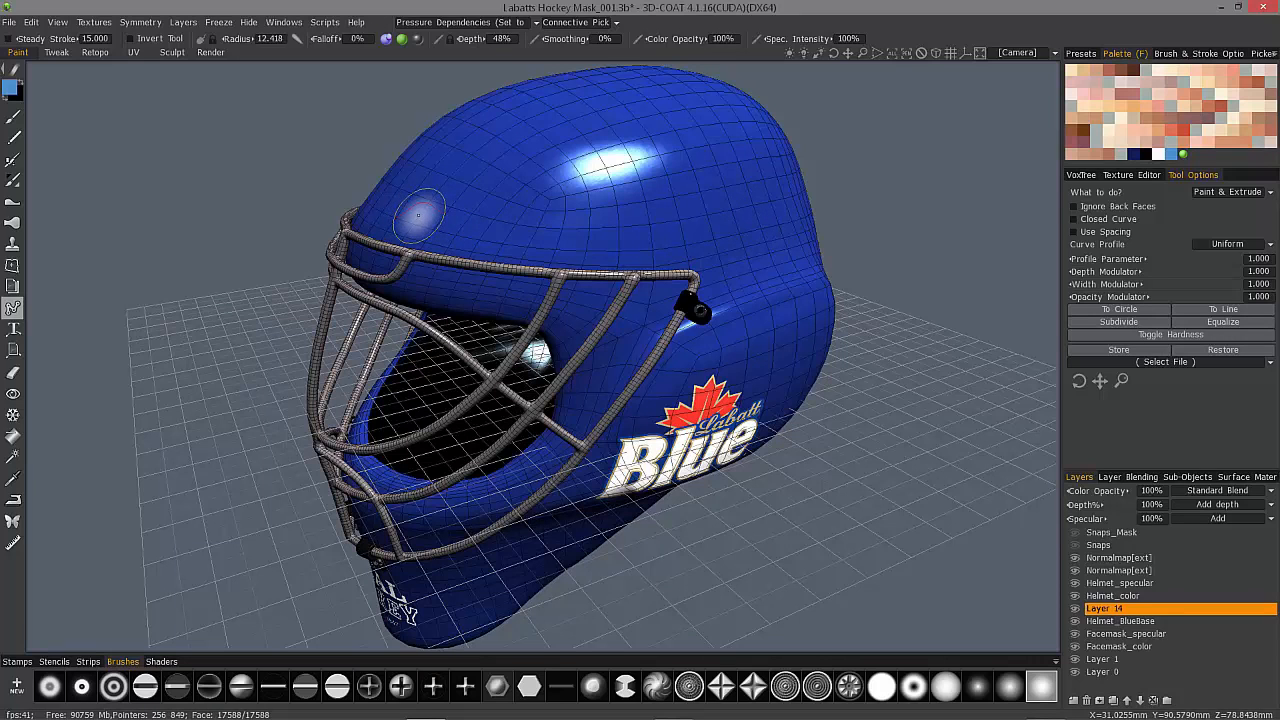
{"action": "mouse_move", "coordinate": [55, 153]}
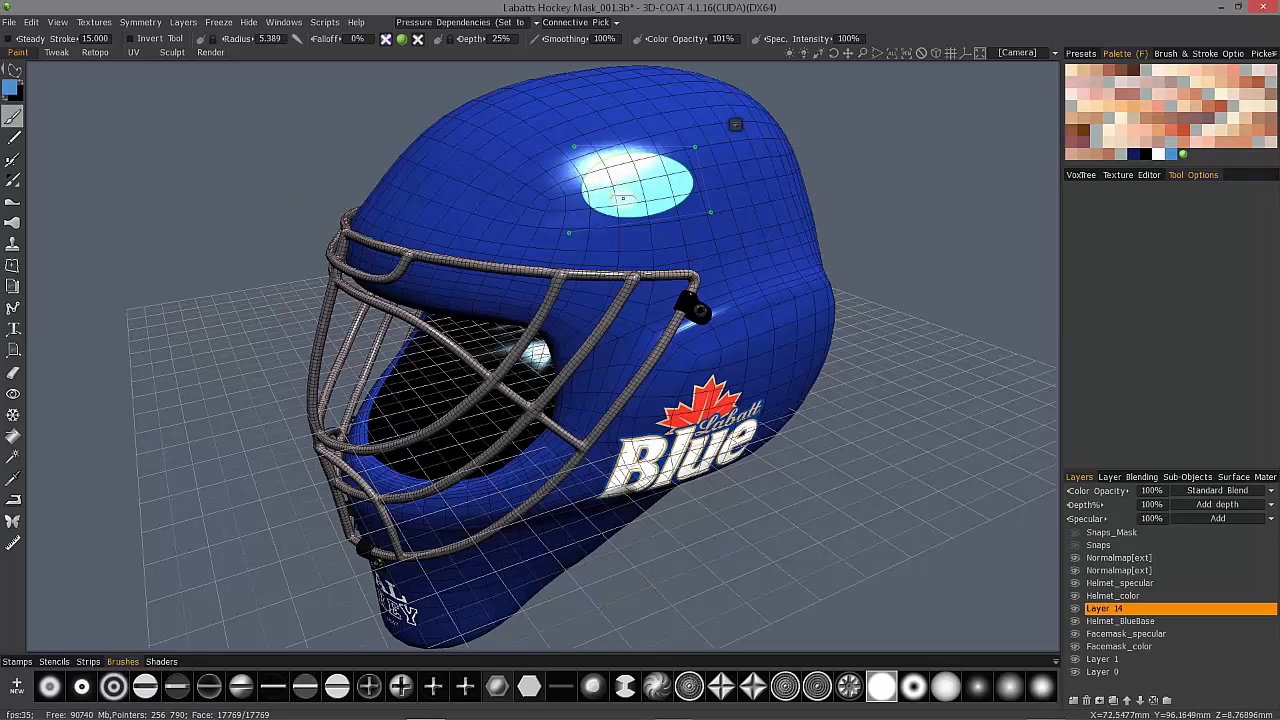
Undo the light-blue oval preview on the helmet crown.
{"action": "key", "text": "ctrl+z"}
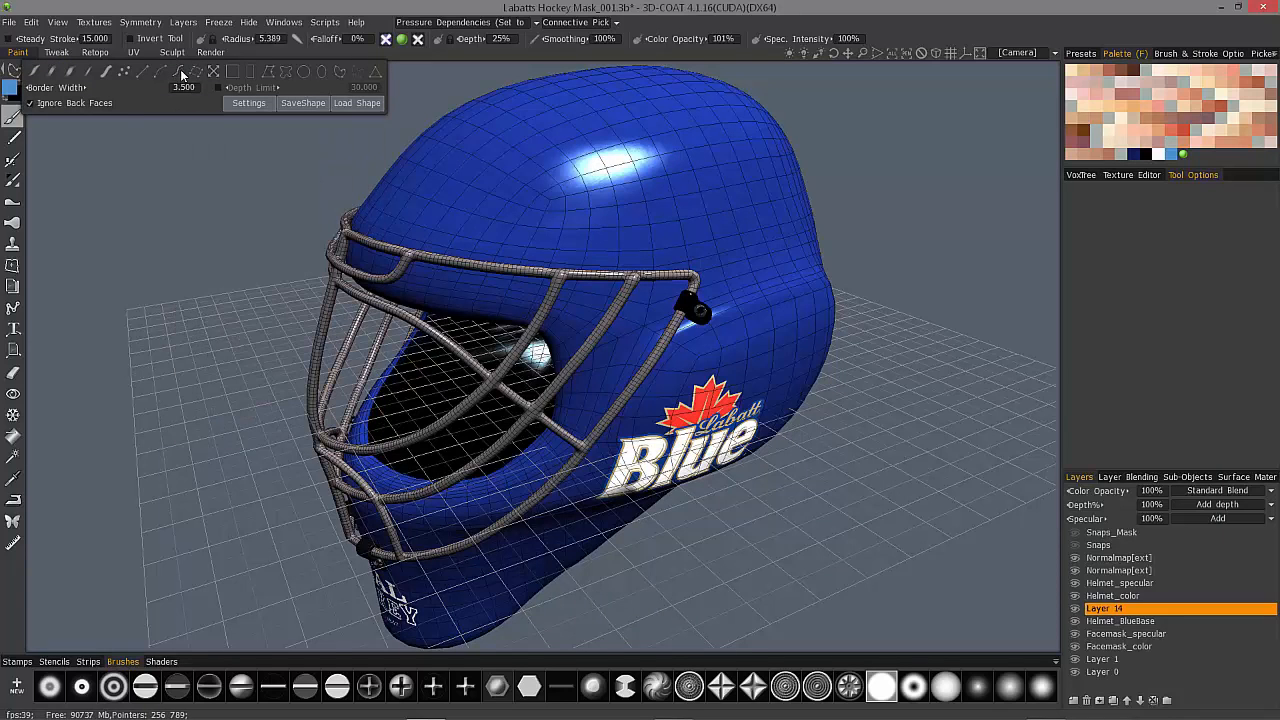
{"action": "mouse_move", "coordinate": [14, 308]}
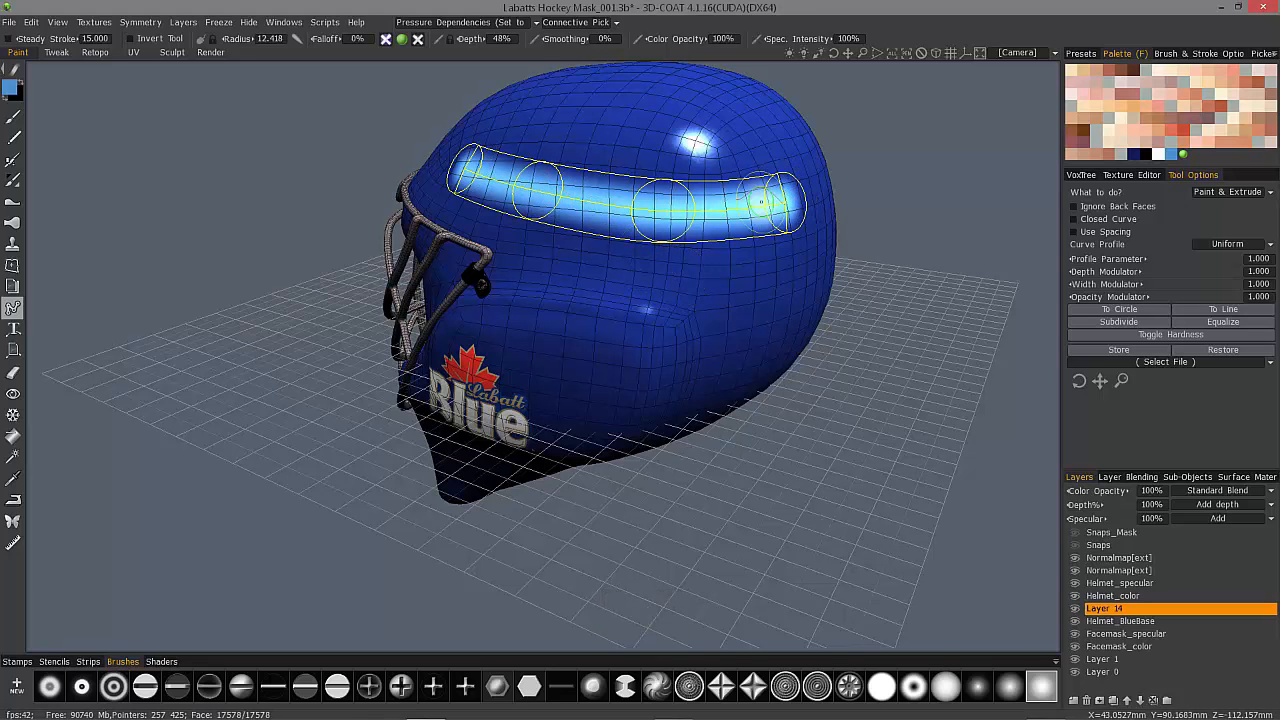
Discard the first curve and draw a narrower band spline across the helmet side.
{"action": "key", "text": "ctrl+z"}
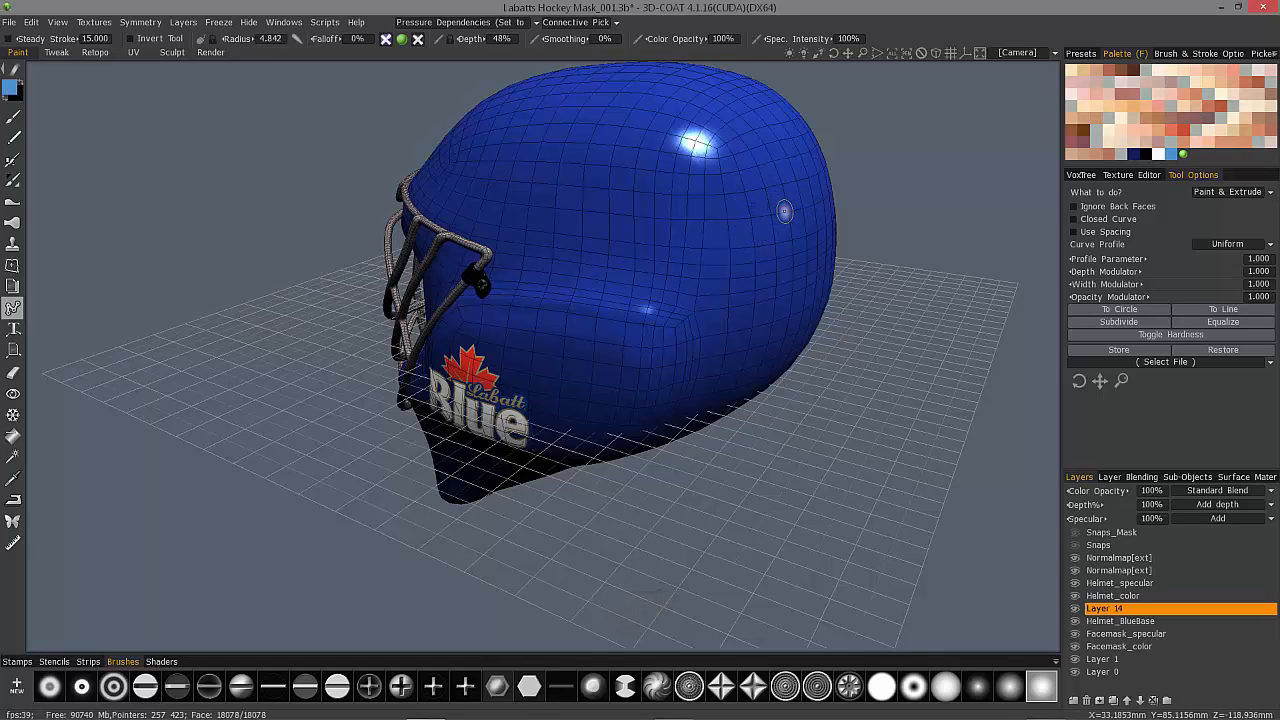
{"action": "left_click_drag", "start_coordinate": [640, 212], "coordinate": [795, 212]}
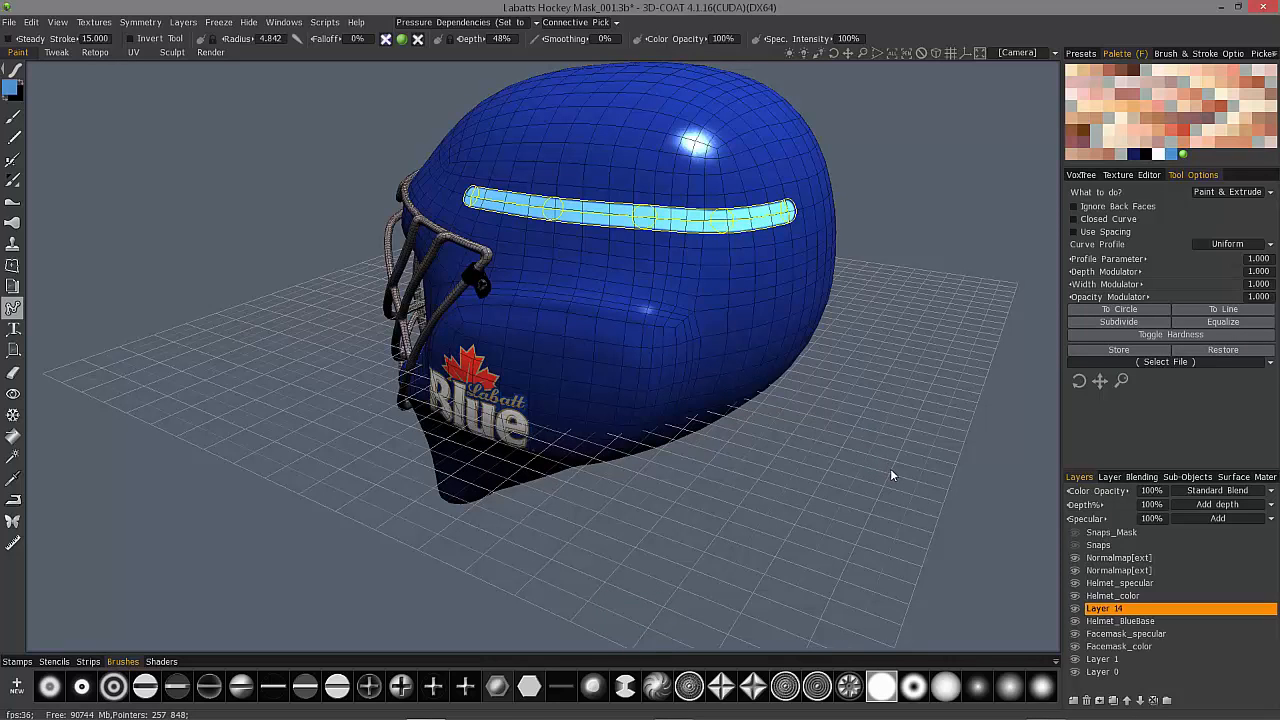
{"action": "mouse_move", "coordinate": [876, 426]}
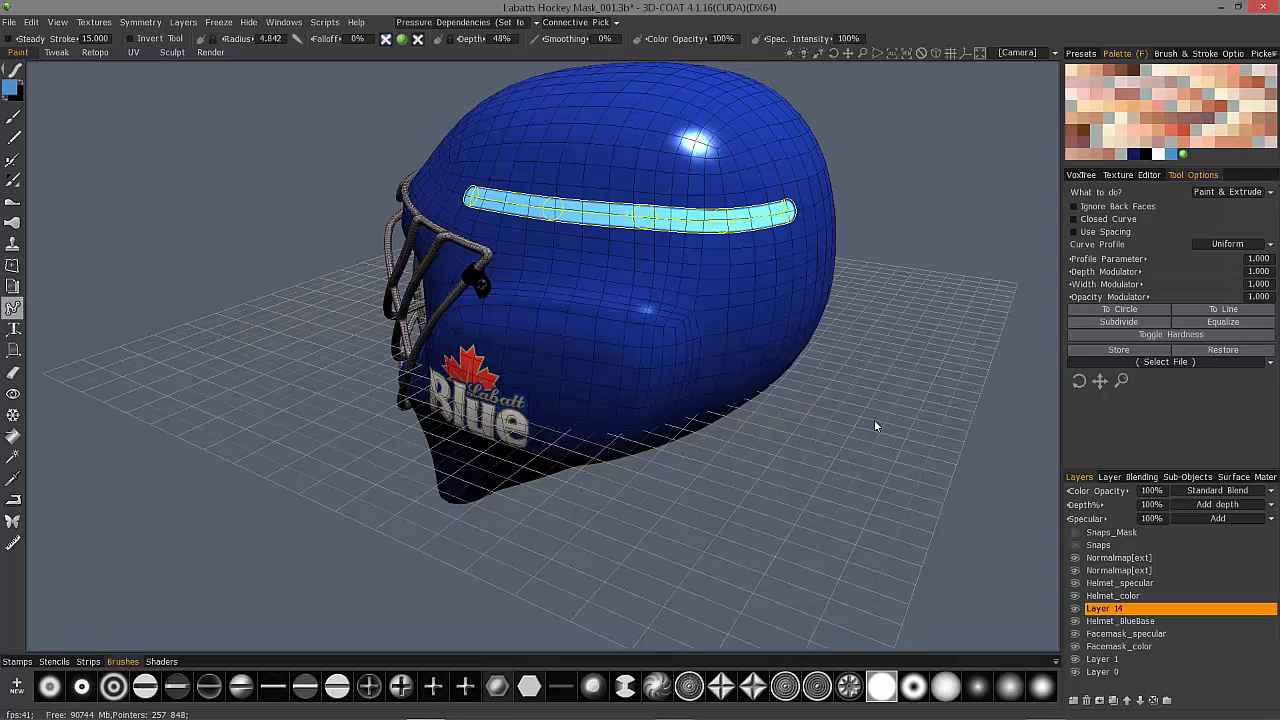
Apply the light-blue band, then make the new curve a Closed Curve loop.
{"action": "key", "text": "ctrl+z"}
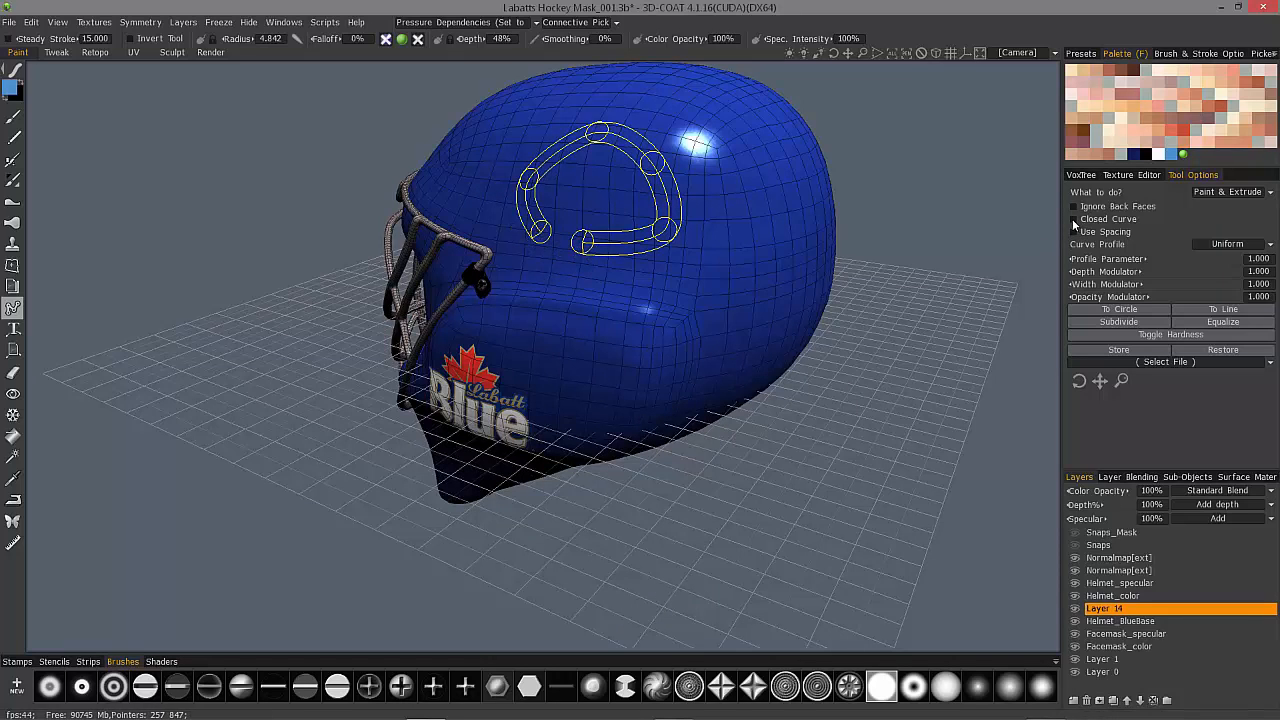
{"action": "left_click", "coordinate": [1074, 219]}
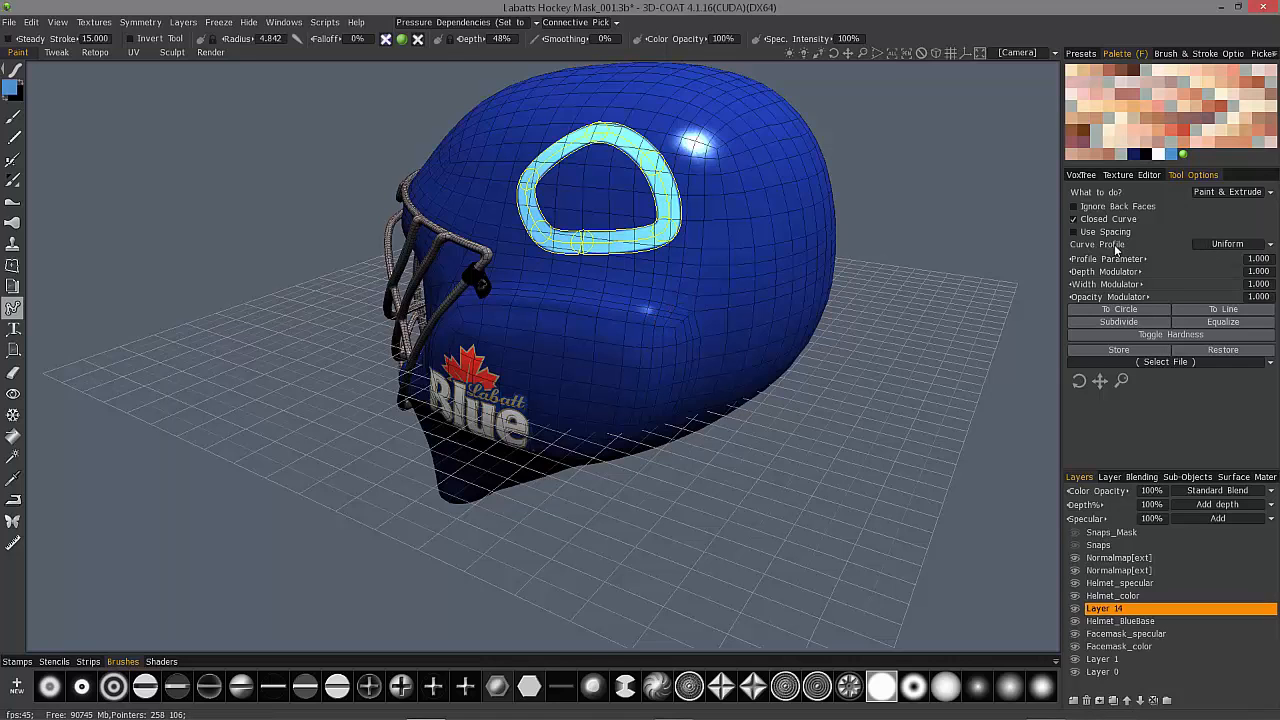
Set the loop's Curve Profile to Sharp, undo, then switch it to Arrow.
{"action": "left_click", "coordinate": [1225, 243]}
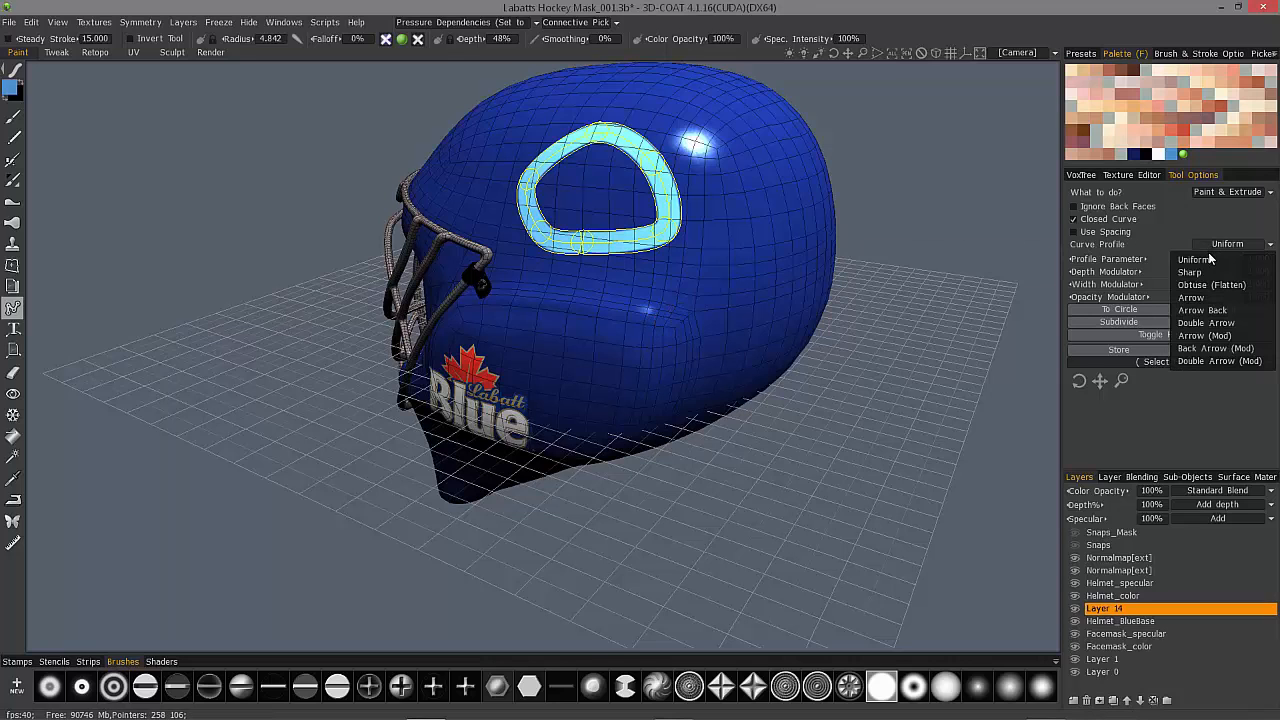
{"action": "left_click", "coordinate": [1189, 271]}
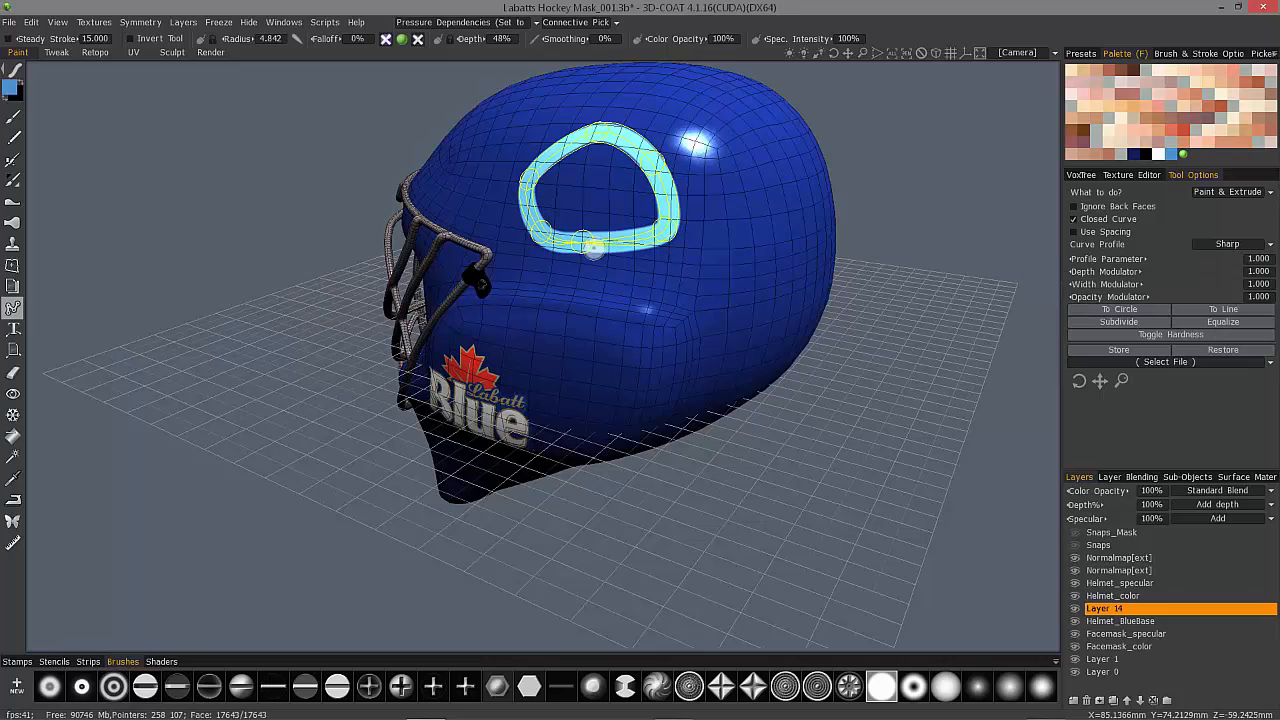
{"action": "key", "text": "ctrl+z"}
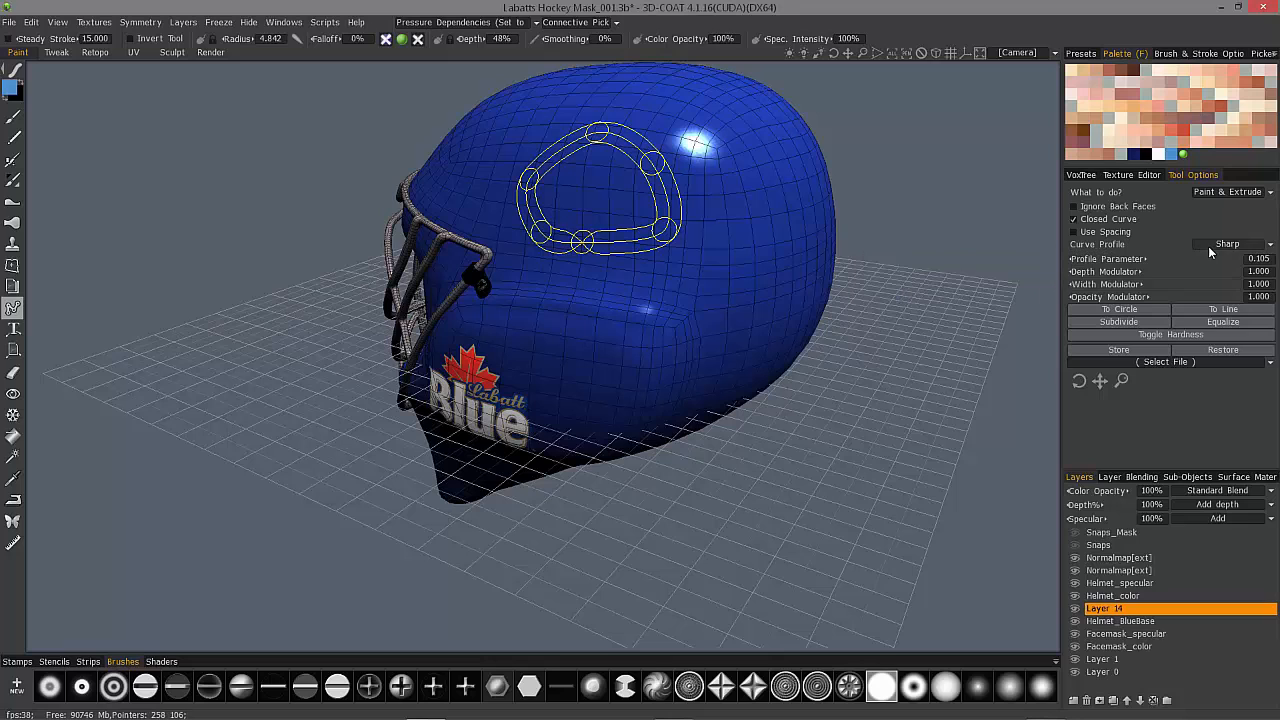
{"action": "left_click", "coordinate": [1235, 243]}
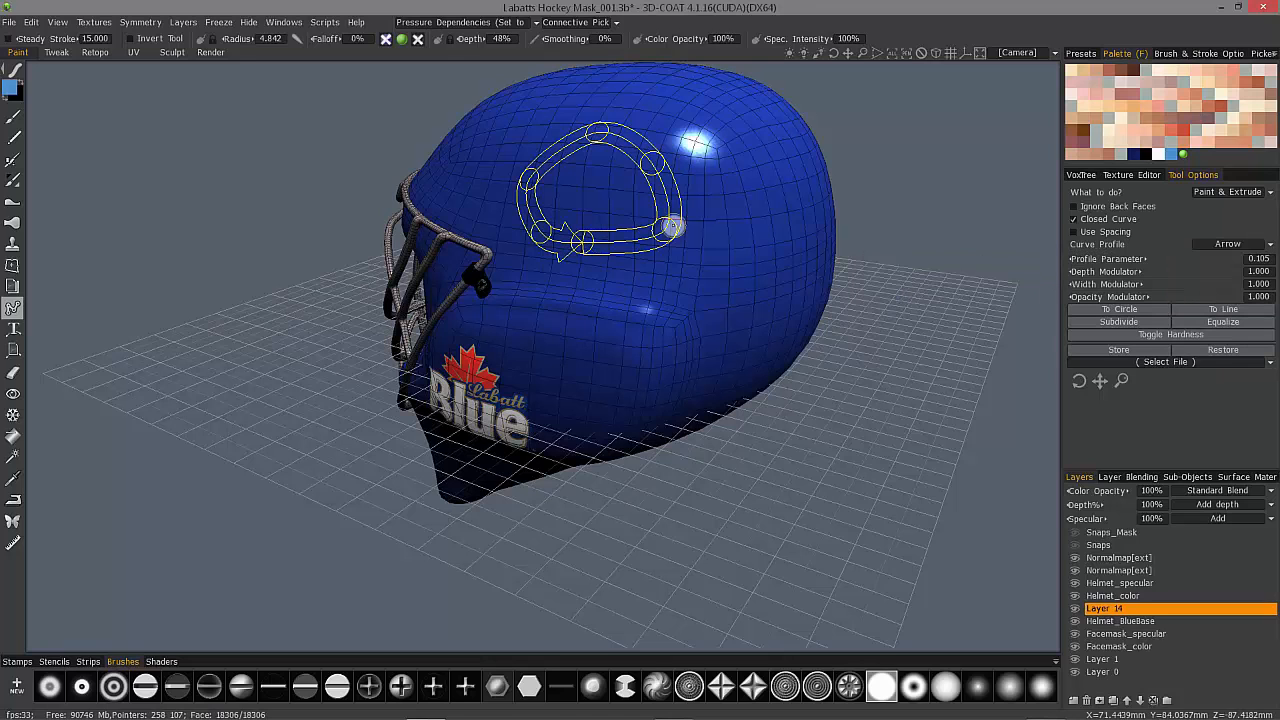
{"action": "left_click", "coordinate": [1228, 243]}
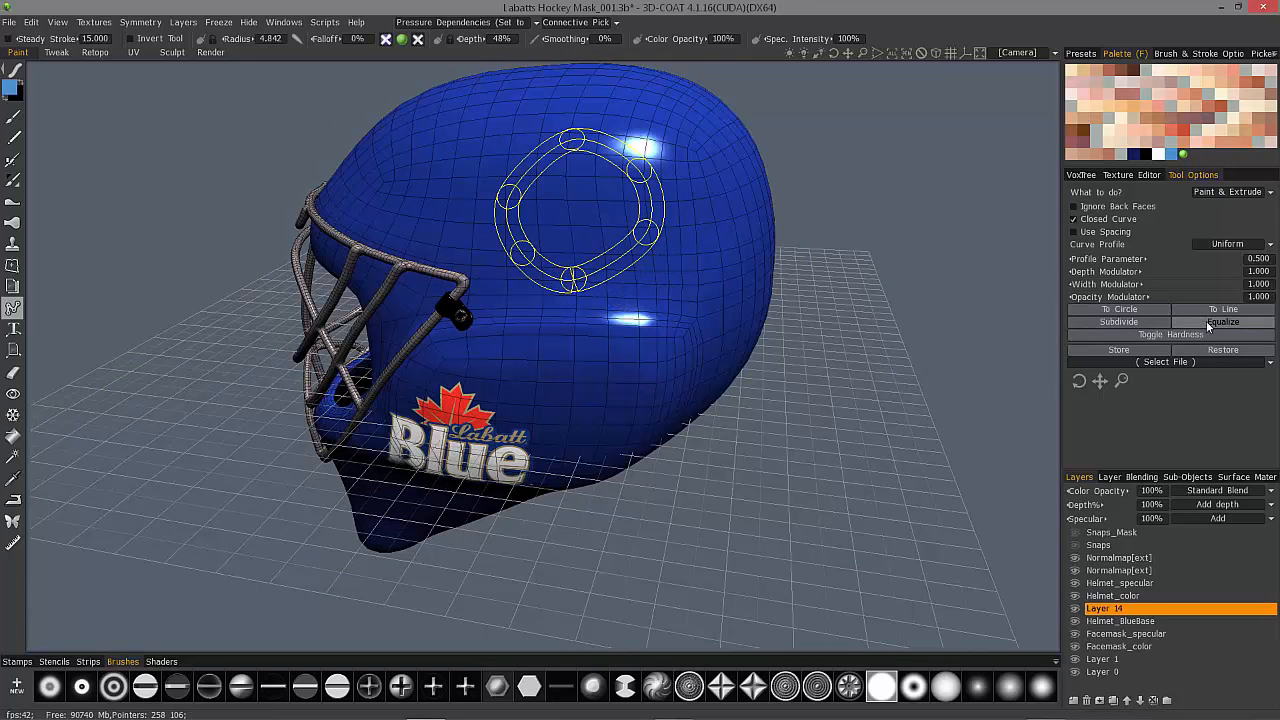
Equalize the loop's points and shift the even ring into place on the helmet side.
{"action": "left_click", "coordinate": [1117, 309]}
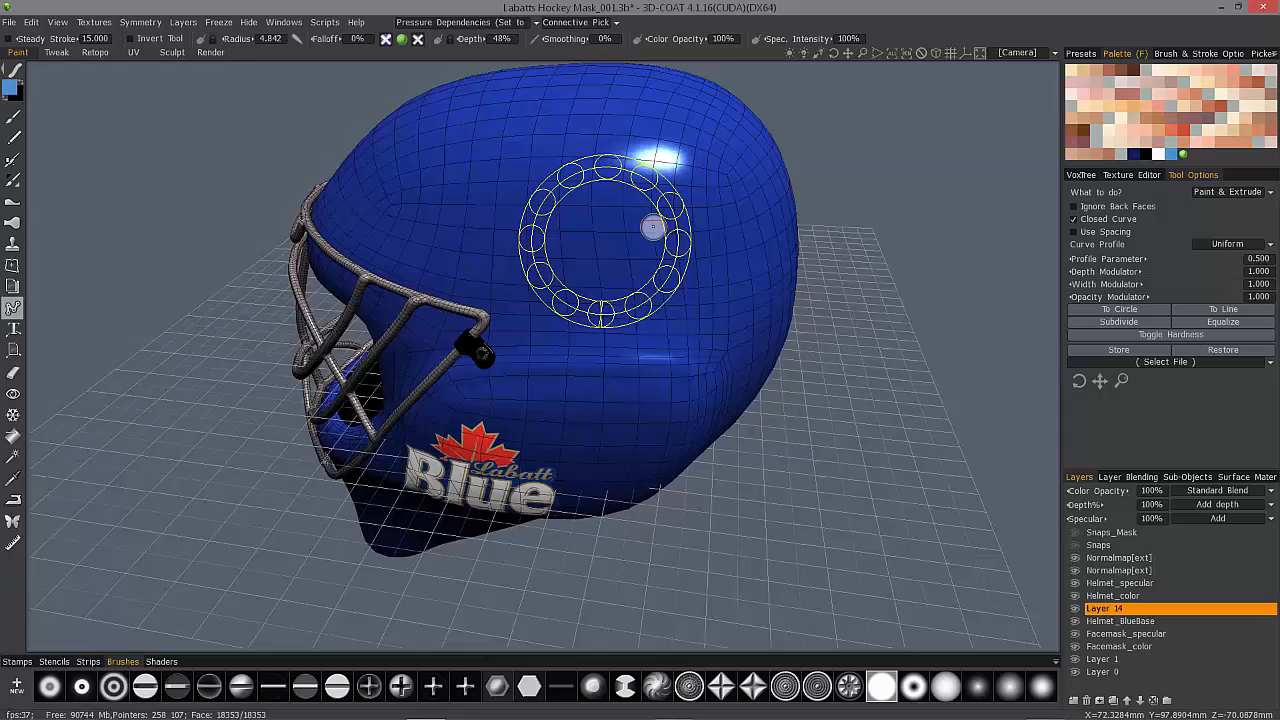
{"action": "left_click_drag", "start_coordinate": [650, 300], "coordinate": [570, 280]}
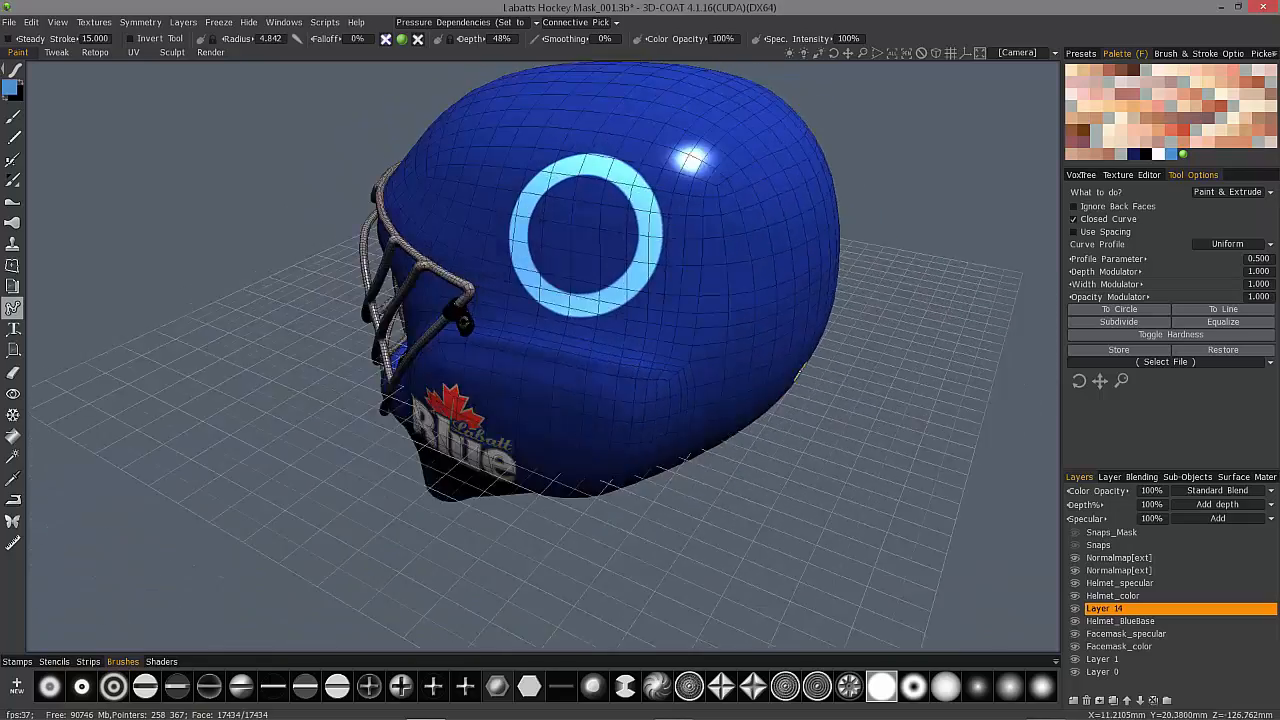
Undo the recent ring changes and turn the helmet to face the circular spline.
{"action": "key", "text": "ctrl+z"}
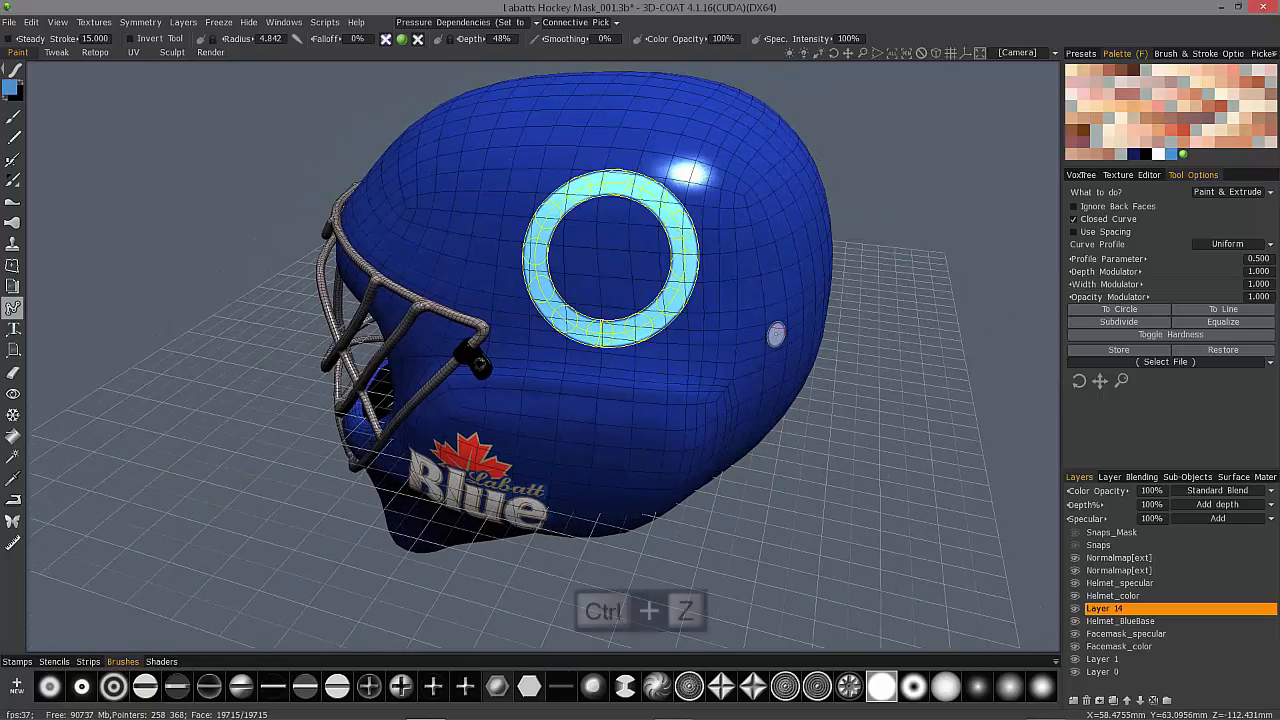
{"action": "key", "text": "ctrl+z"}
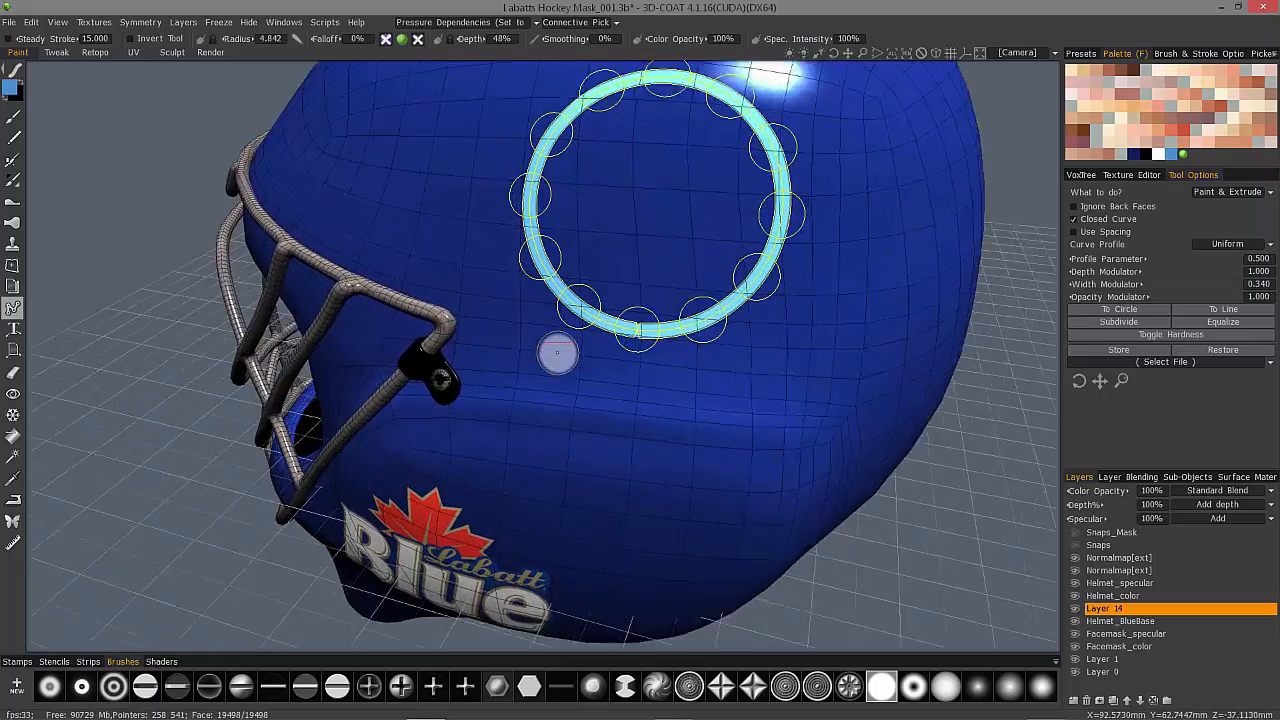
{"action": "left_click_drag", "start_coordinate": [640, 360], "coordinate": [670, 375]}
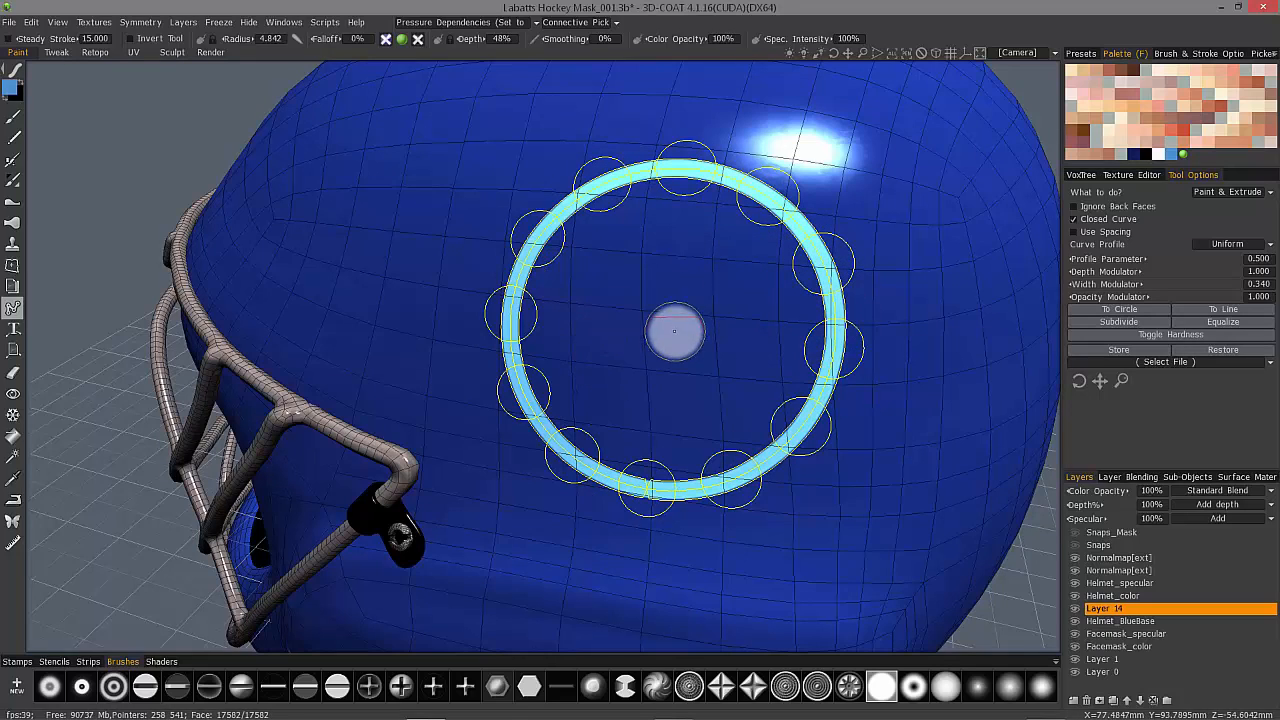
{"action": "key", "text": "ctrl+z"}
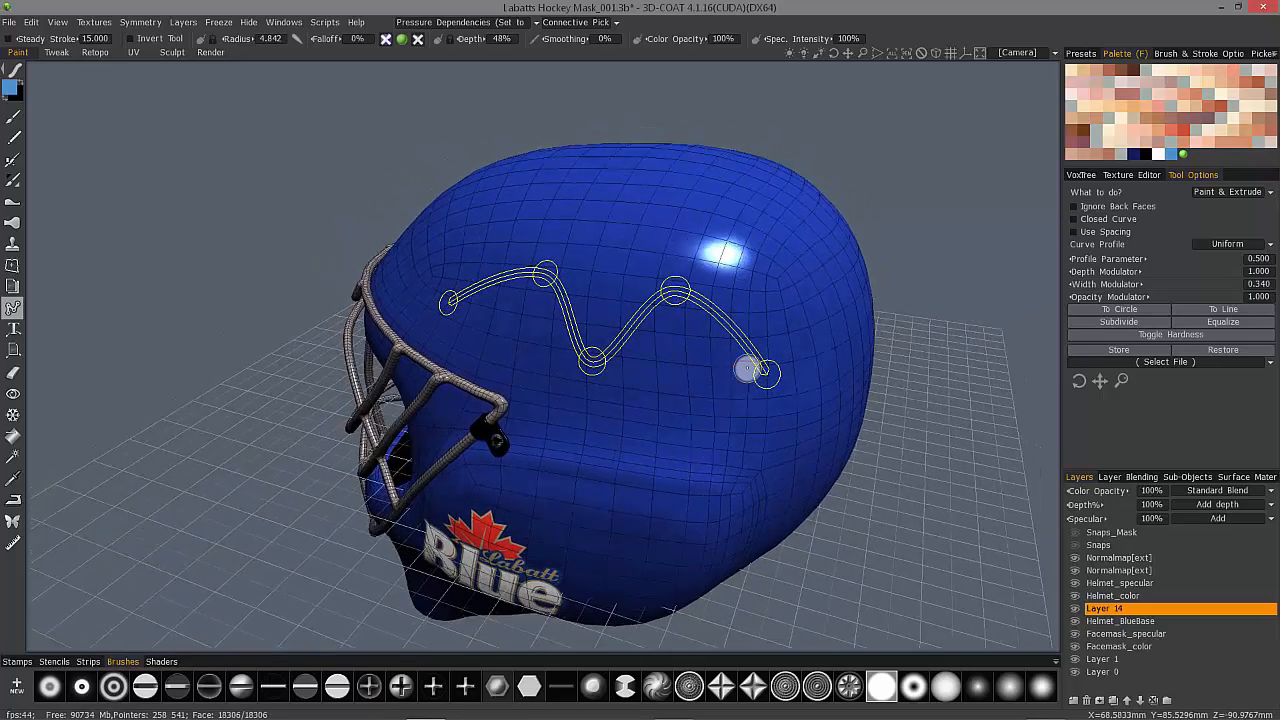
Flatten the spline into a straight line and subdivide it for evenly spaced points.
{"action": "left_click_drag", "start_coordinate": [758, 372], "coordinate": [570, 378]}
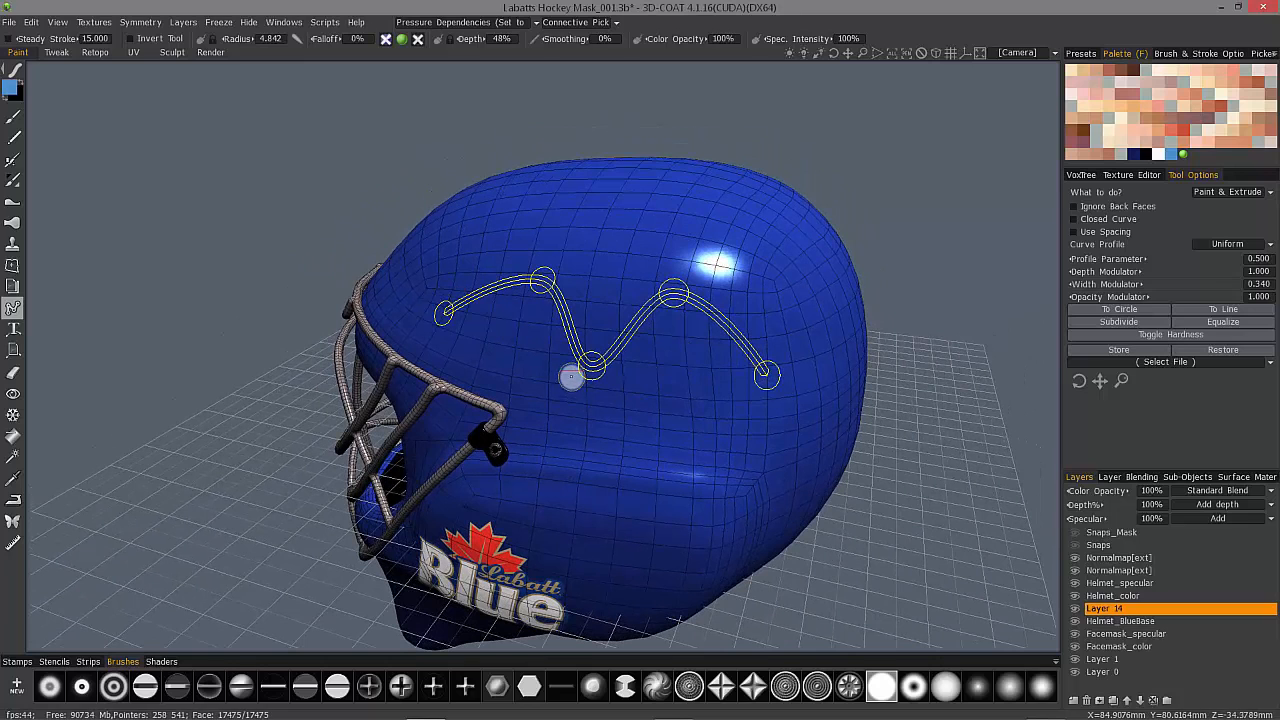
{"action": "left_click_drag", "start_coordinate": [570, 377], "coordinate": [545, 305]}
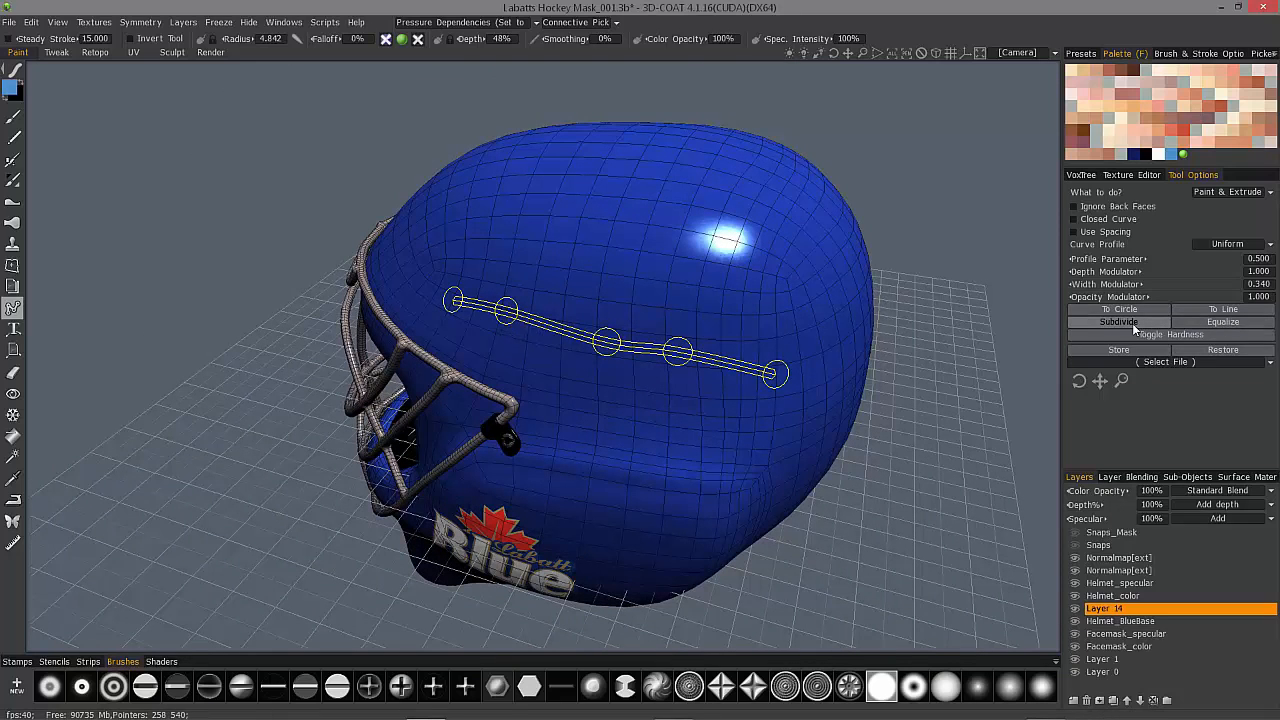
{"action": "left_click", "coordinate": [1118, 321]}
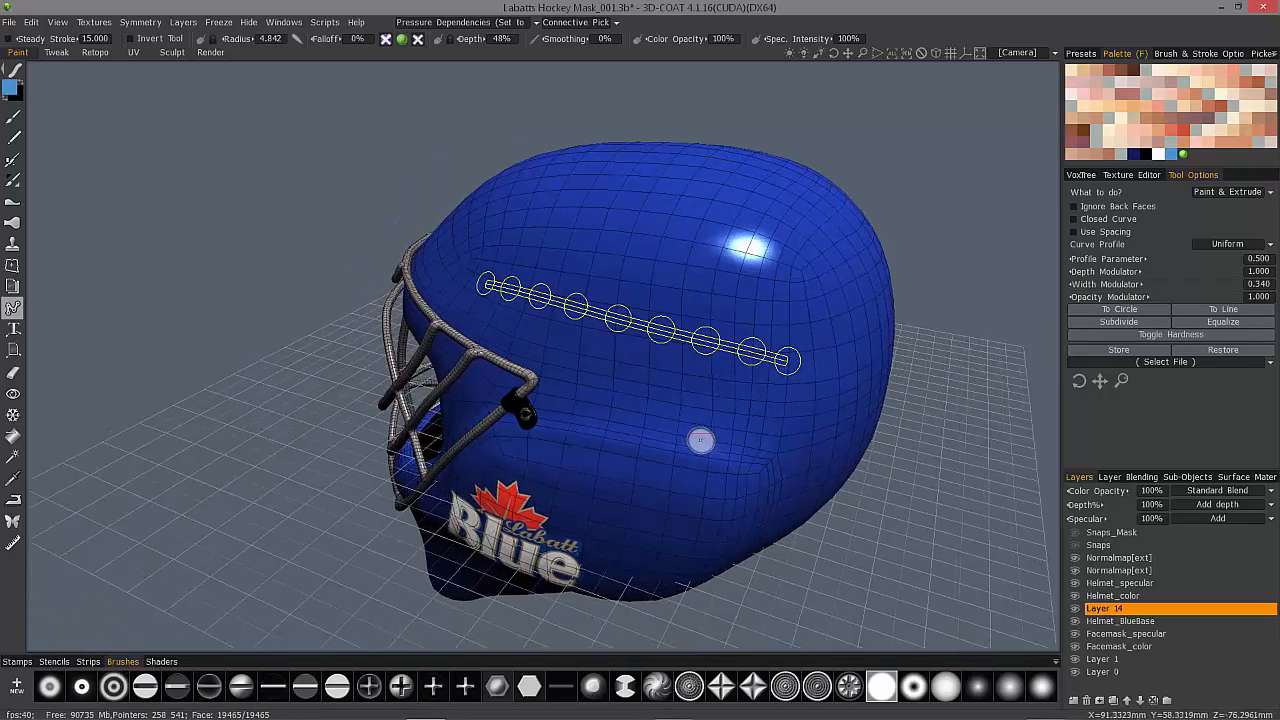
{"action": "left_click_drag", "start_coordinate": [700, 440], "coordinate": [680, 415]}
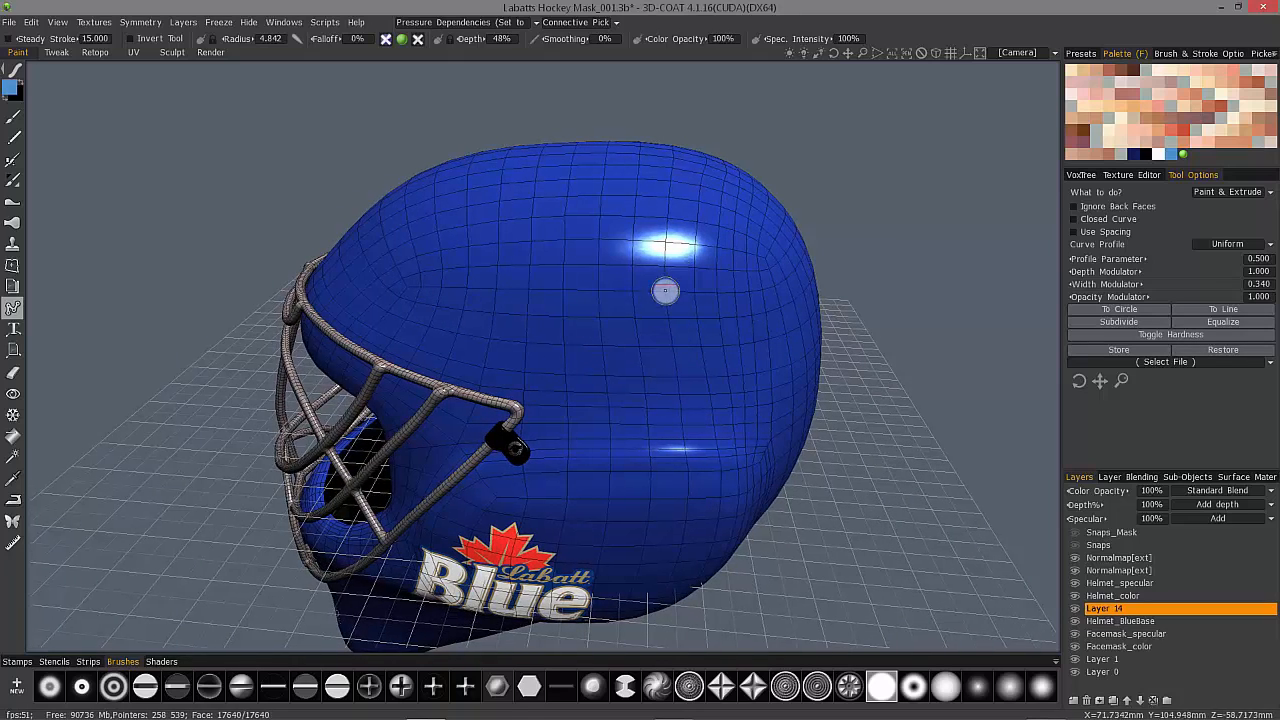
Draw a new wavy open spline and make its right peak a hard corner.
{"action": "left_click_drag", "start_coordinate": [665, 291], "coordinate": [755, 365]}
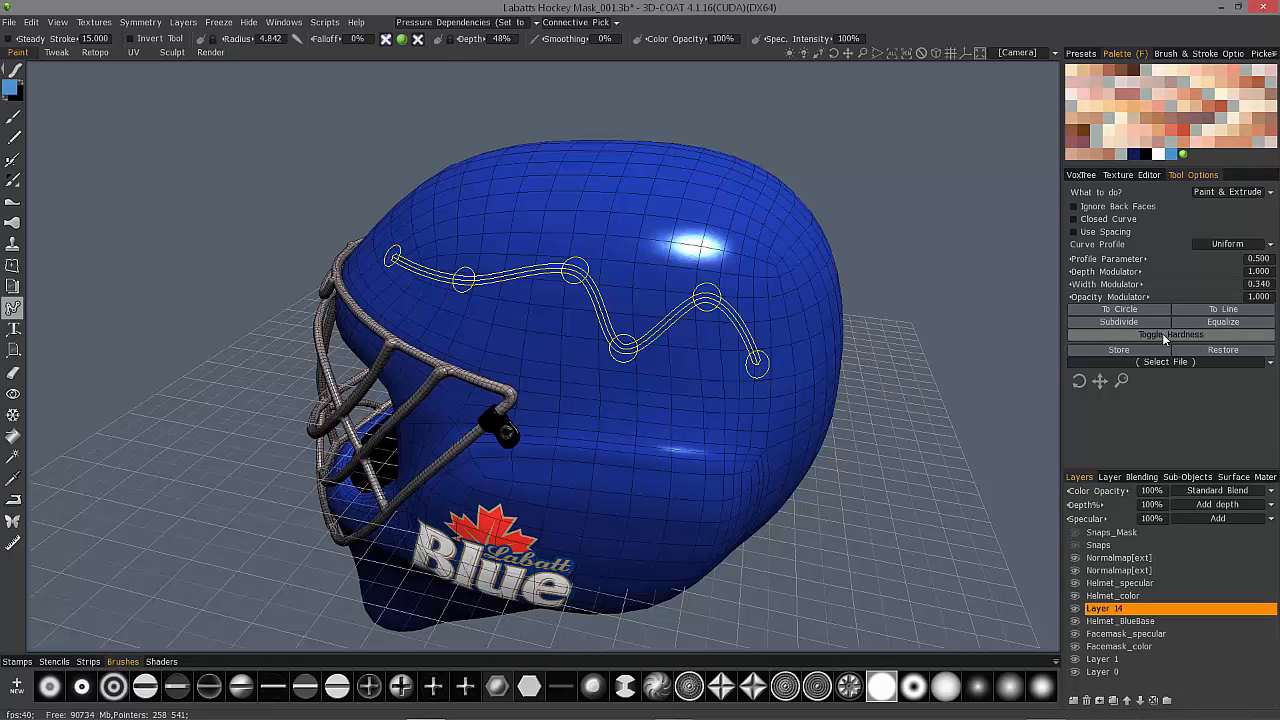
{"action": "left_click", "coordinate": [1168, 334]}
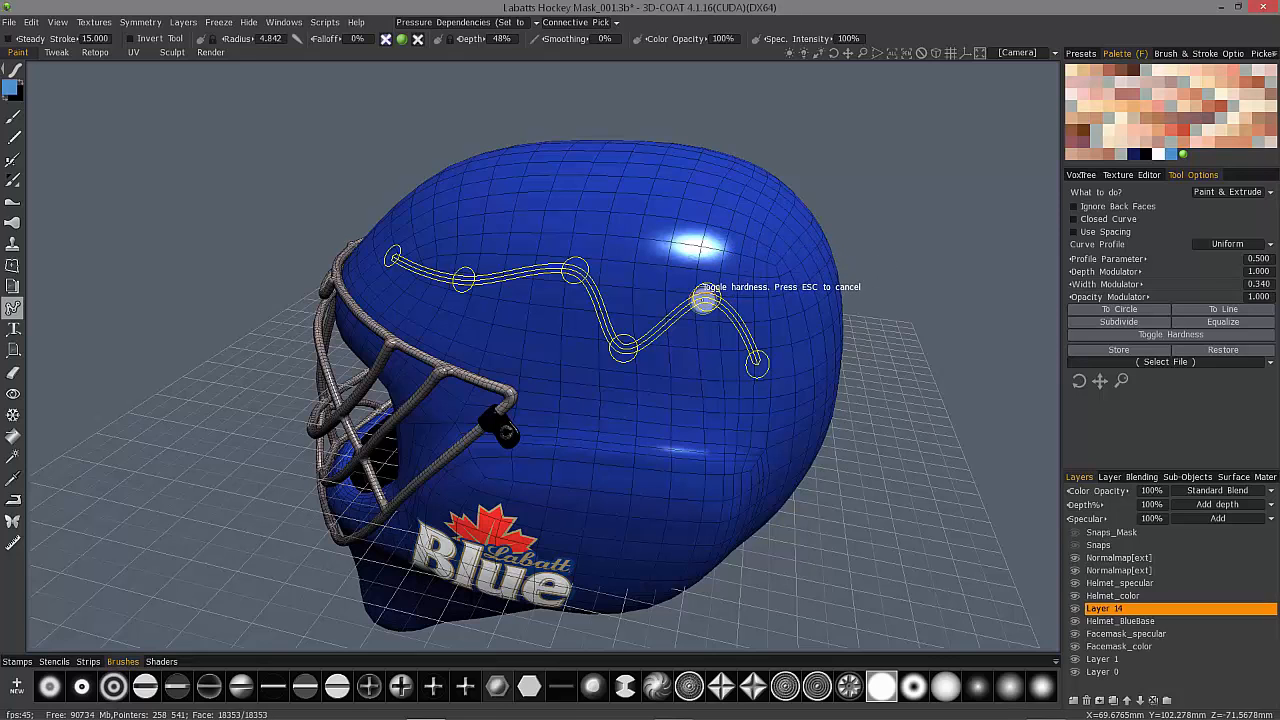
{"action": "left_click_drag", "start_coordinate": [705, 300], "coordinate": [700, 285]}
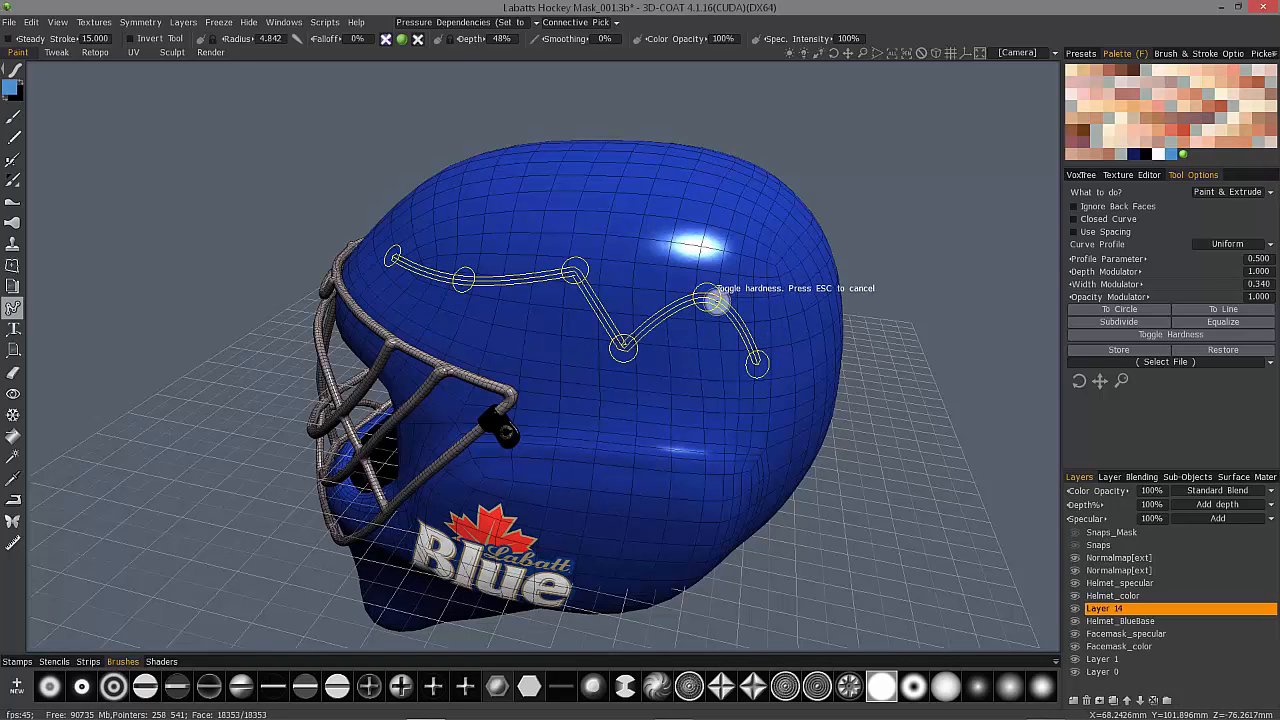
{"action": "mouse_move", "coordinate": [568, 168]}
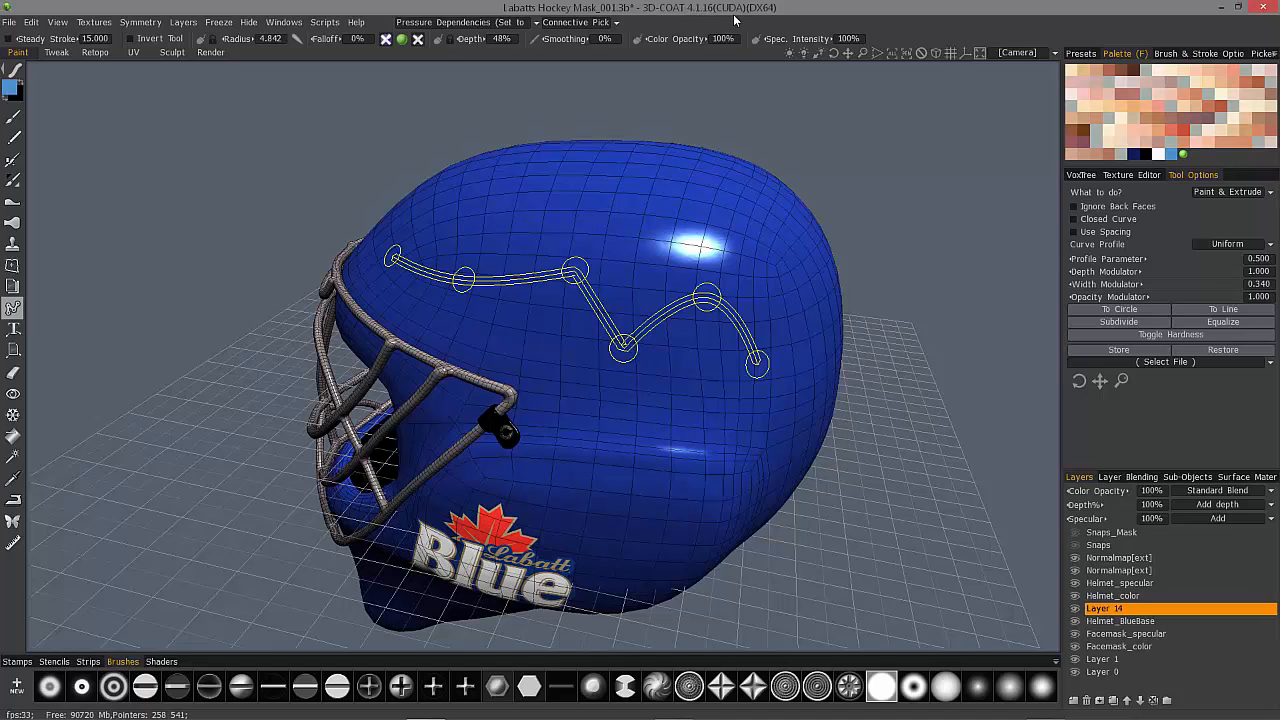
{"action": "mouse_move", "coordinate": [663, 220]}
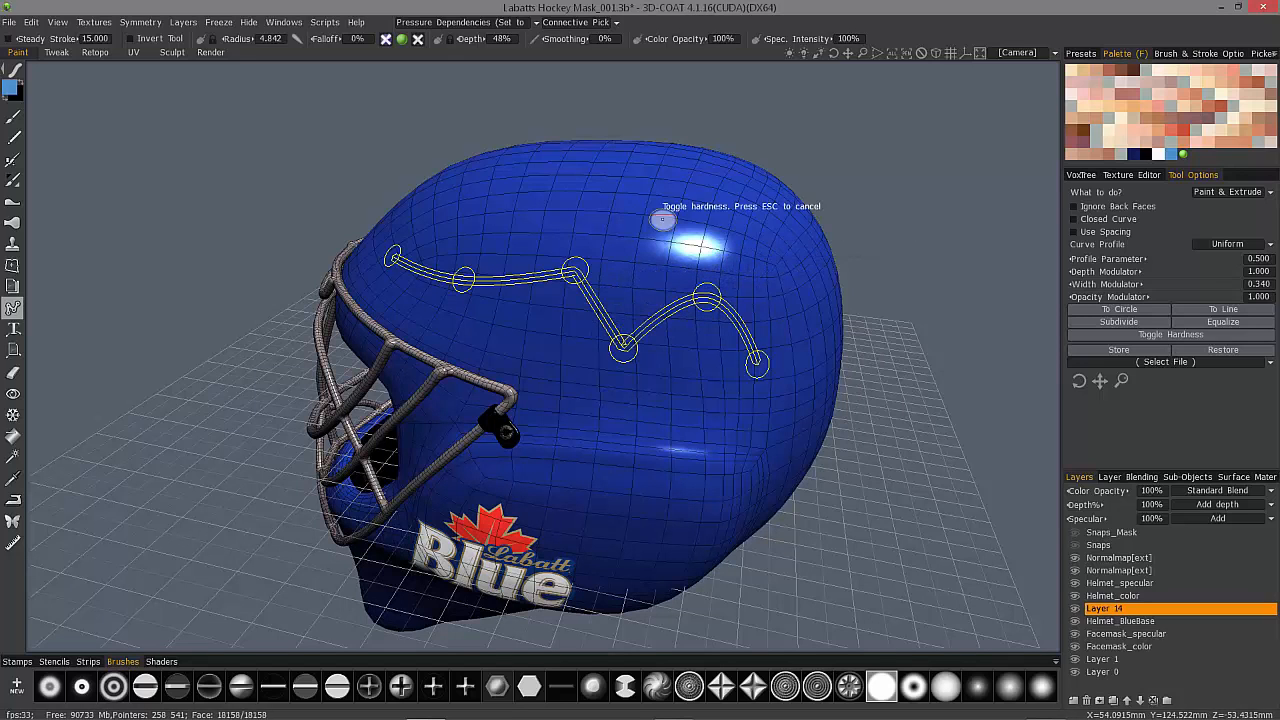
{"action": "mouse_move", "coordinate": [490, 287]}
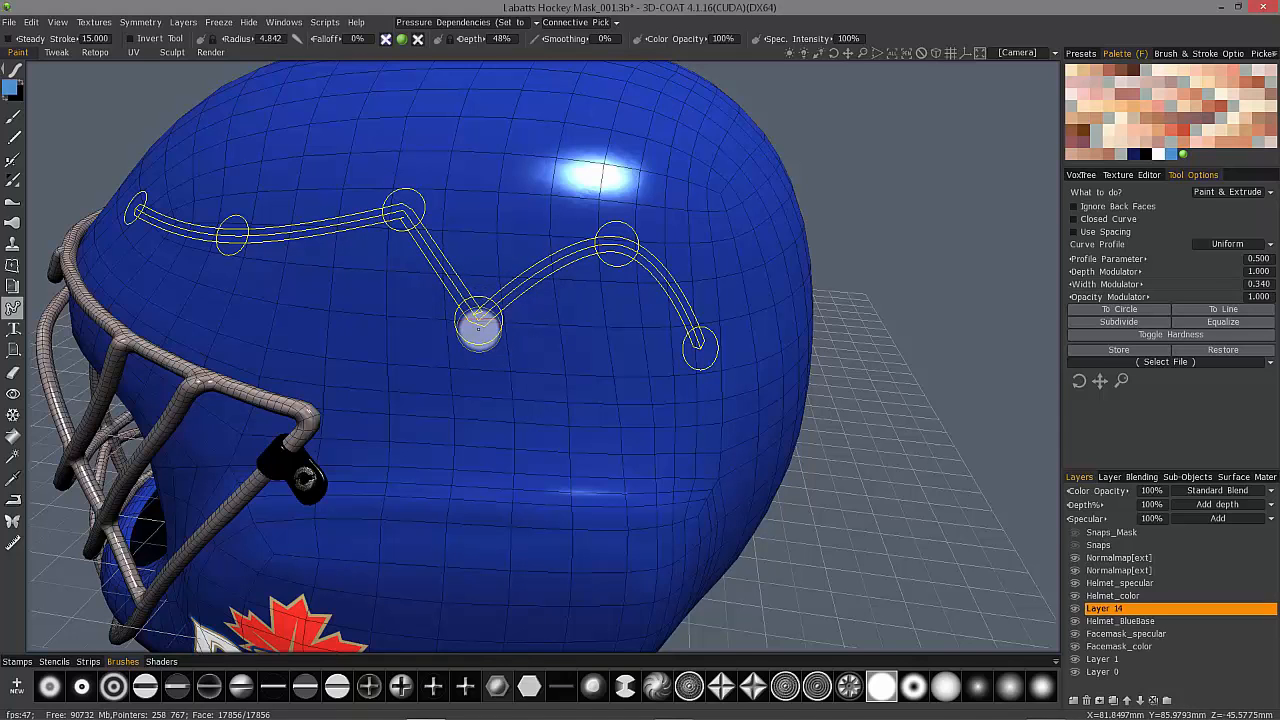
Sharpen the low middle spline point into a corner and reposition it.
{"action": "left_click_drag", "start_coordinate": [478, 328], "coordinate": [475, 383]}
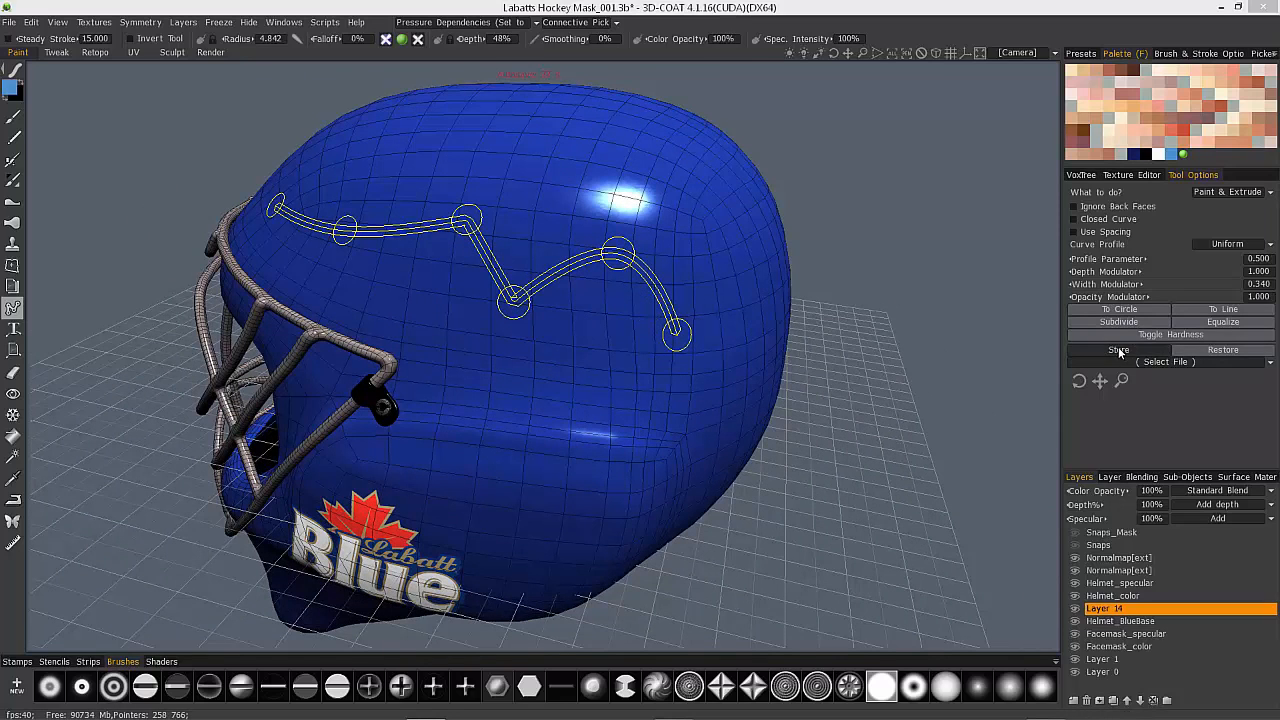
Cancel saving the spline and load the stored Helmet_05 curve instead.
{"action": "left_click", "coordinate": [1117, 349]}
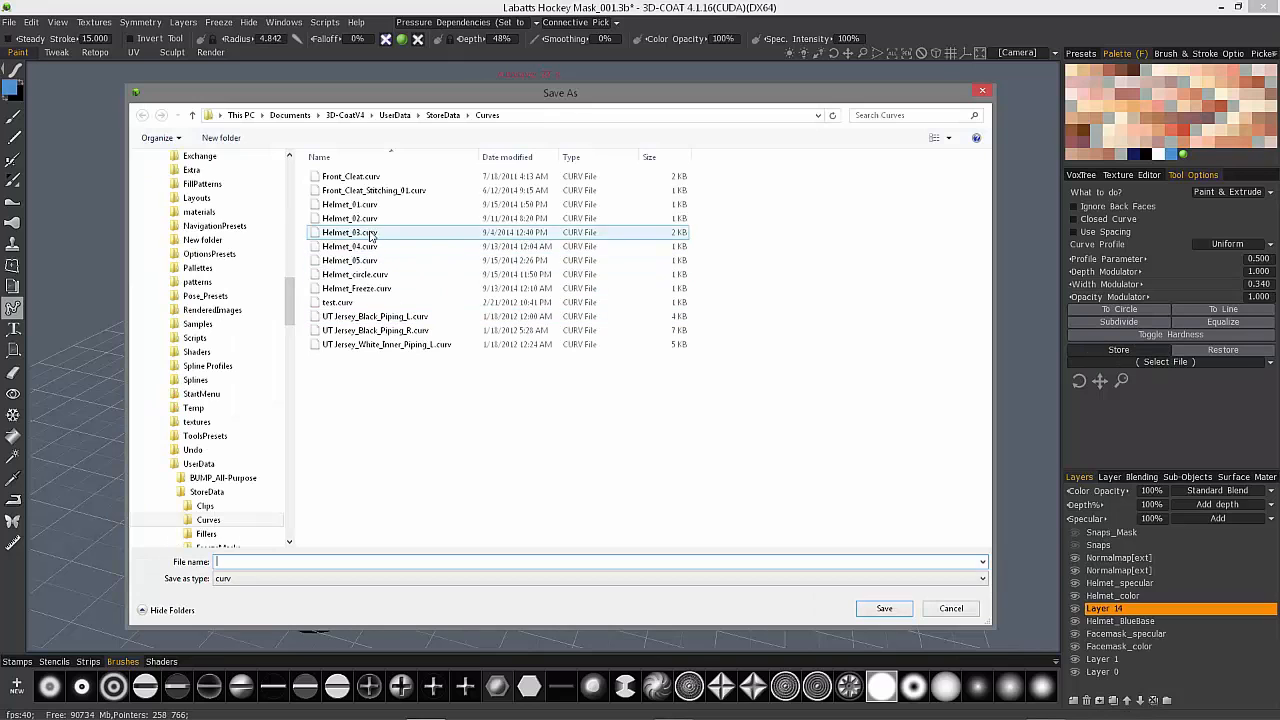
{"action": "left_click", "coordinate": [950, 608]}
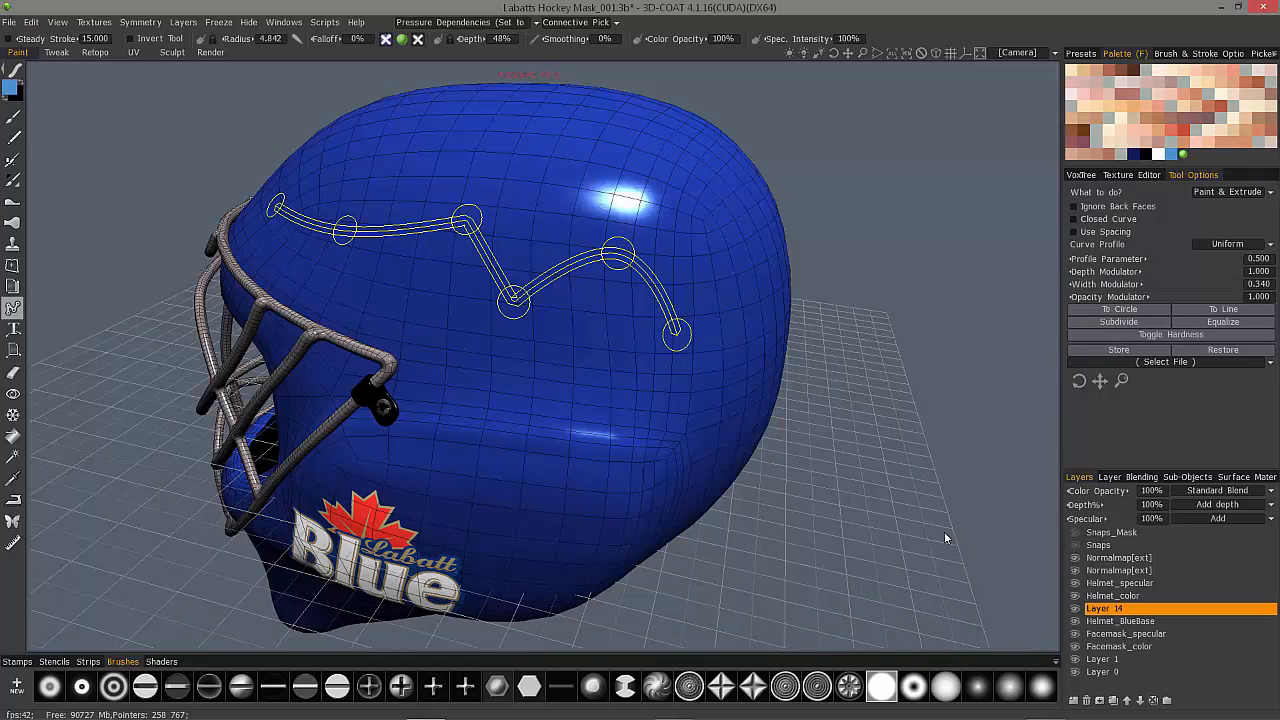
{"action": "left_click", "coordinate": [1165, 362]}
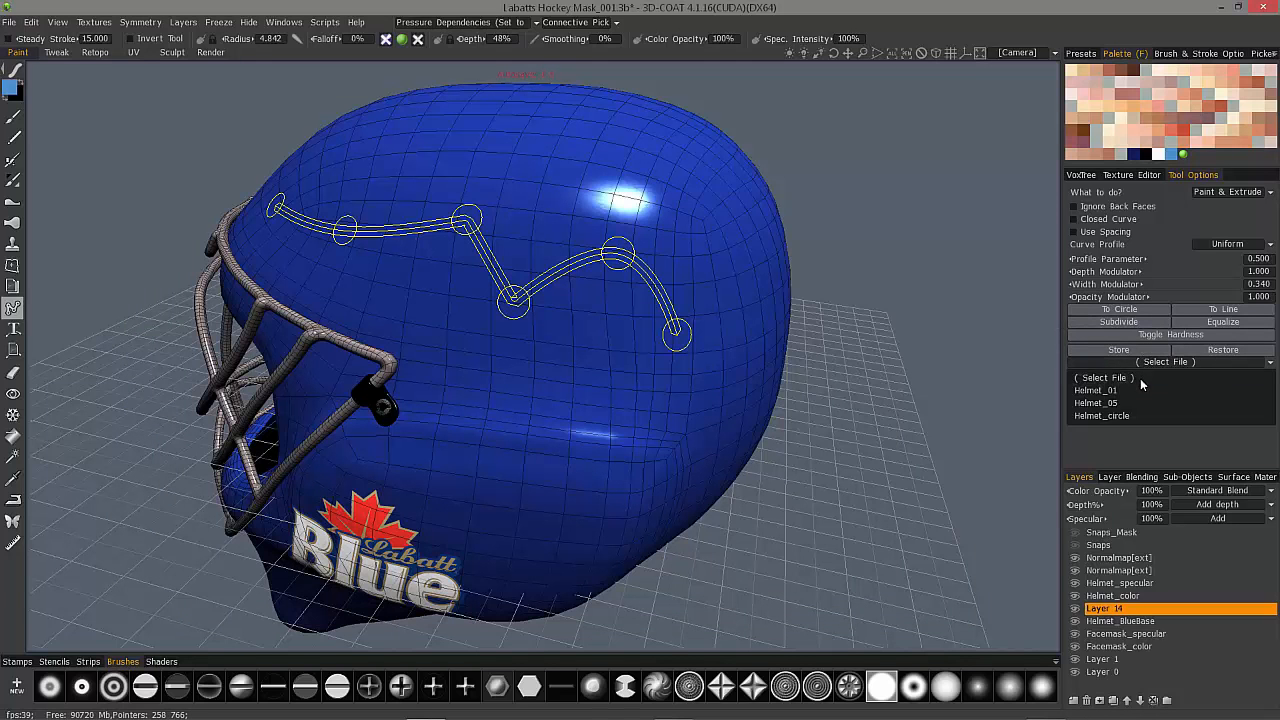
{"action": "left_click", "coordinate": [1095, 403]}
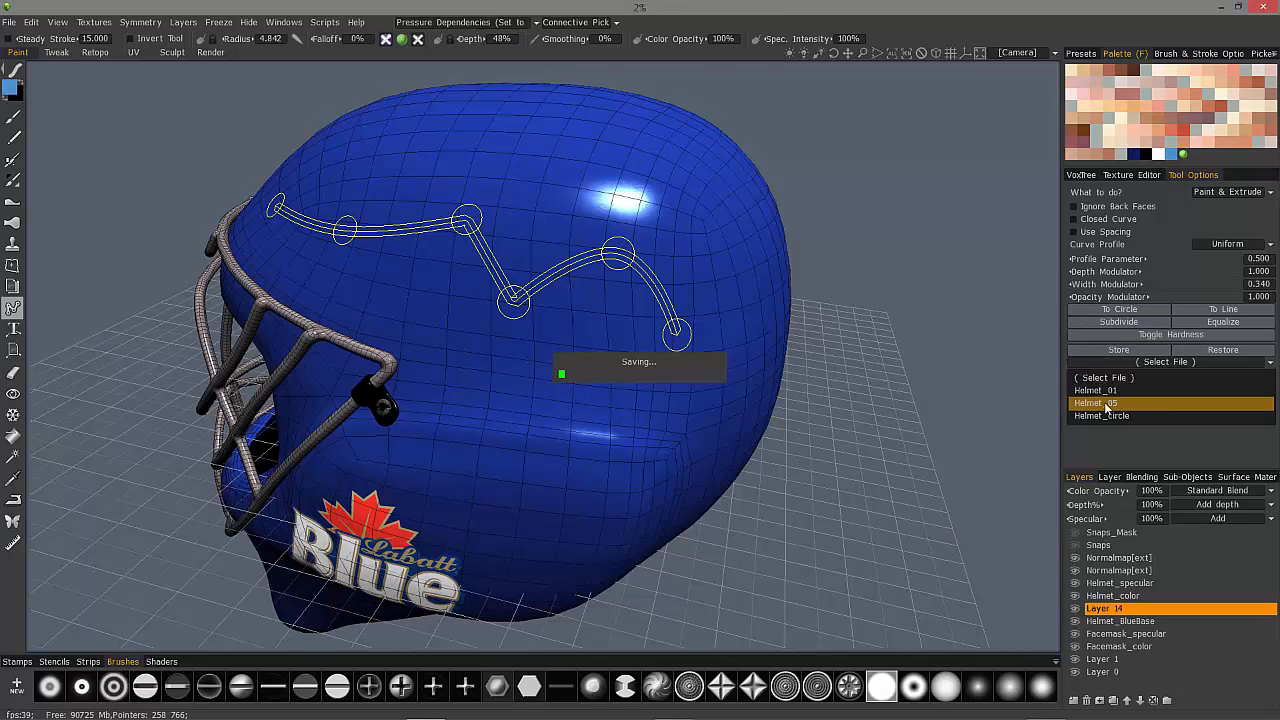
{"action": "left_click", "coordinate": [1095, 403]}
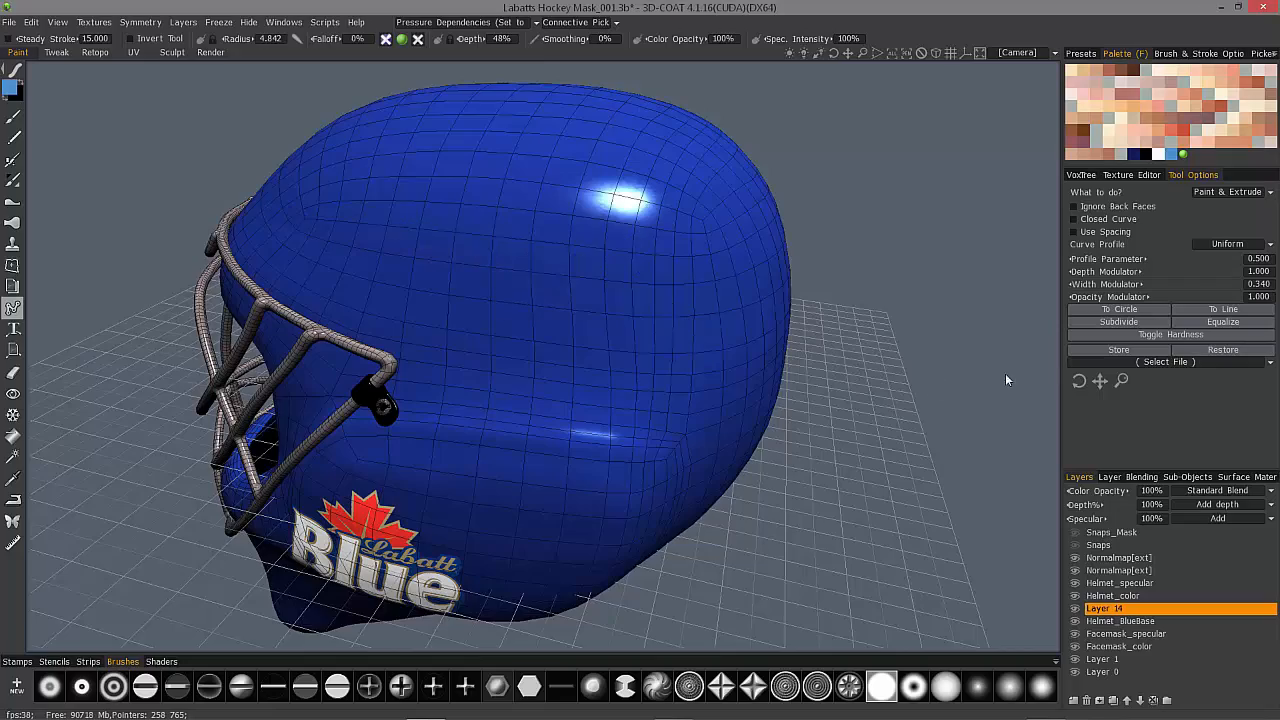
{"action": "left_click", "coordinate": [1165, 362]}
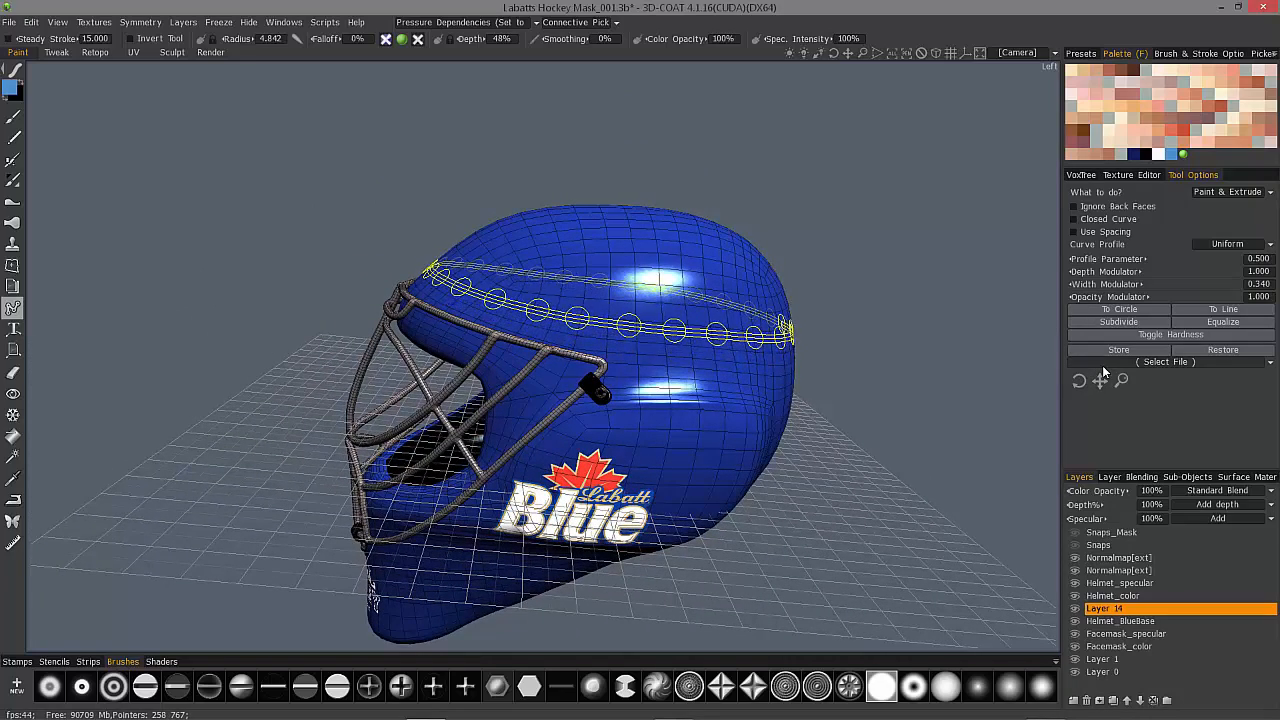
{"action": "mouse_move", "coordinate": [1118, 349]}
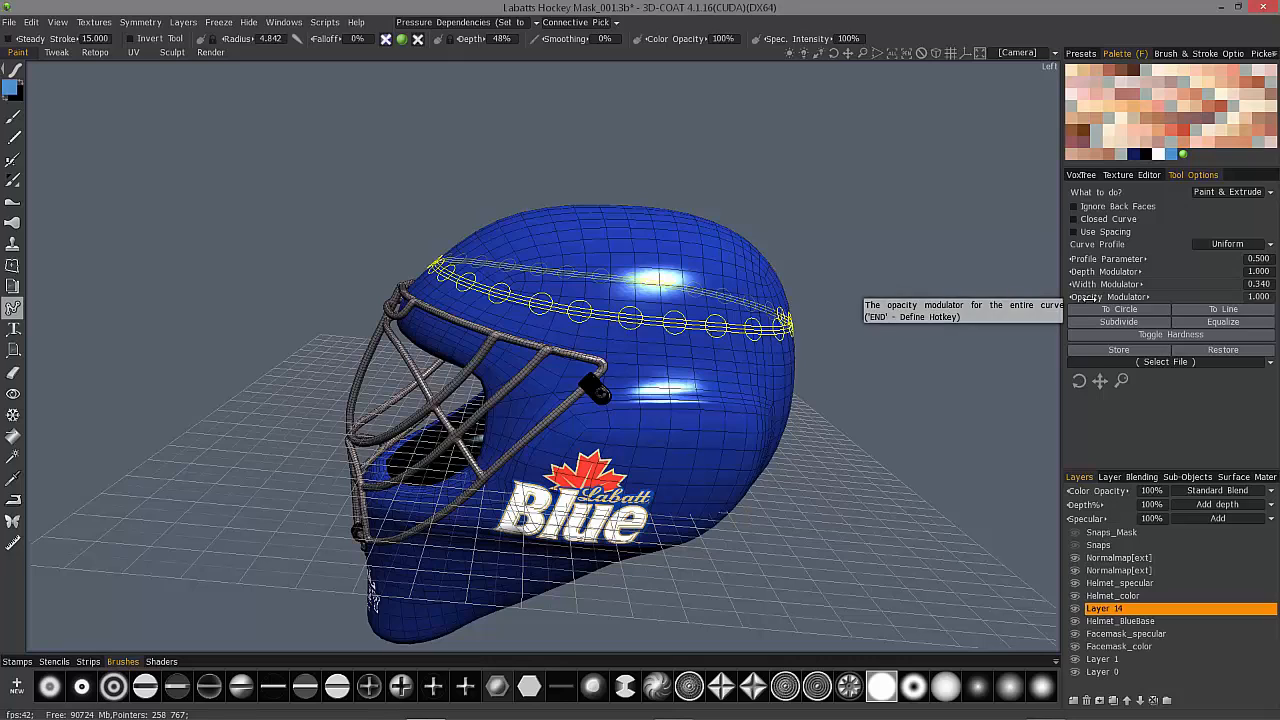
{"action": "mouse_move", "coordinate": [615, 87]}
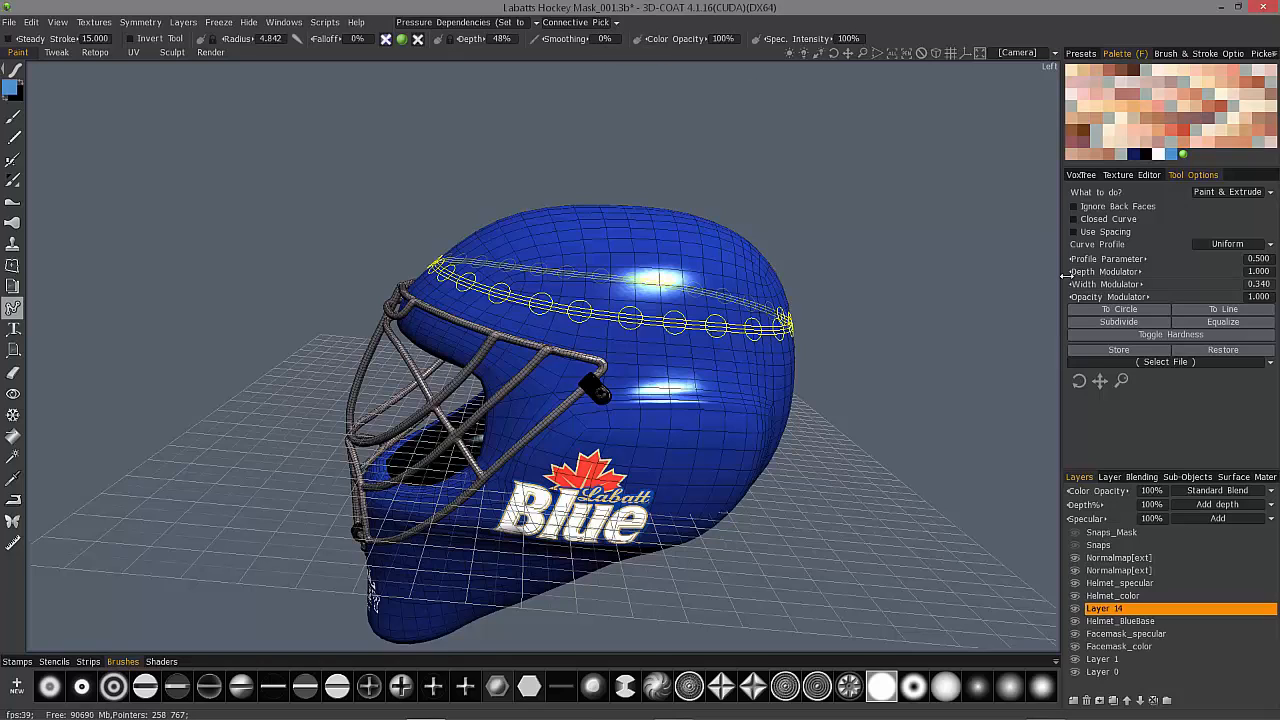
{"action": "mouse_move", "coordinate": [726, 138]}
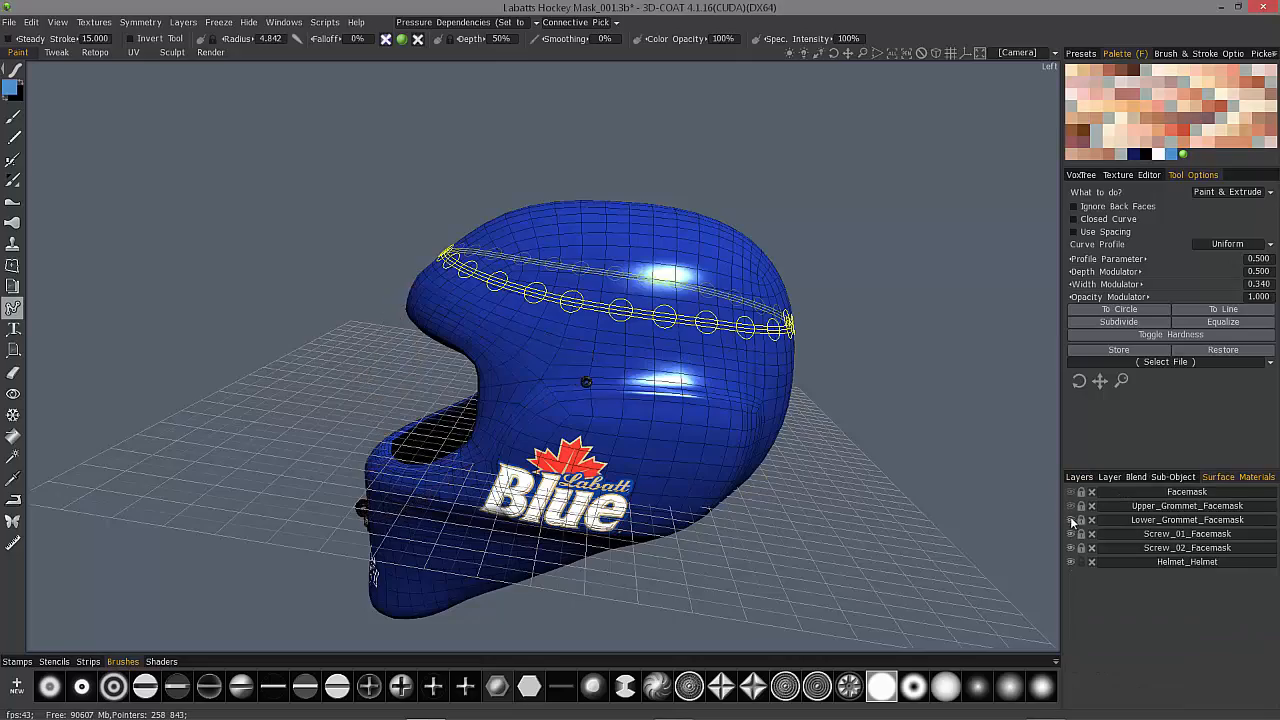
{"action": "mouse_move", "coordinate": [990, 346]}
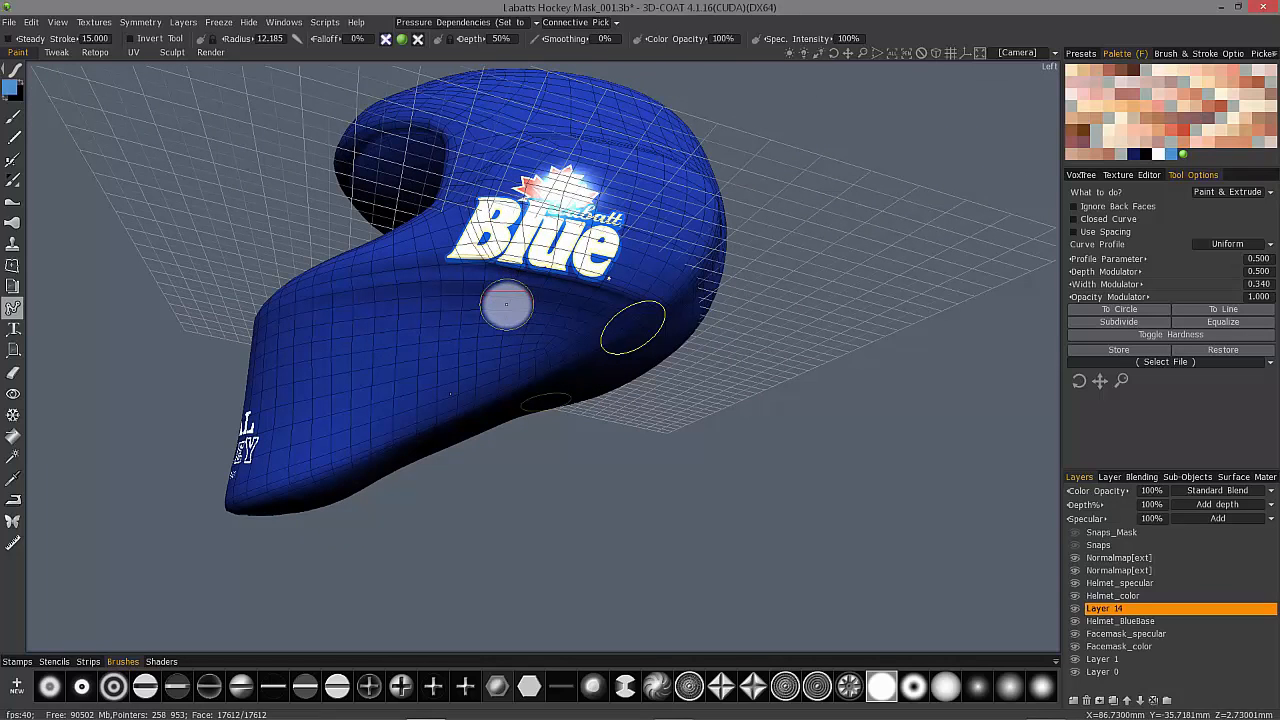
Lay a curve along the helmet's lower edge below the Blue logo, width modulator 1.0.
{"action": "left_click_drag", "start_coordinate": [507, 305], "coordinate": [645, 330]}
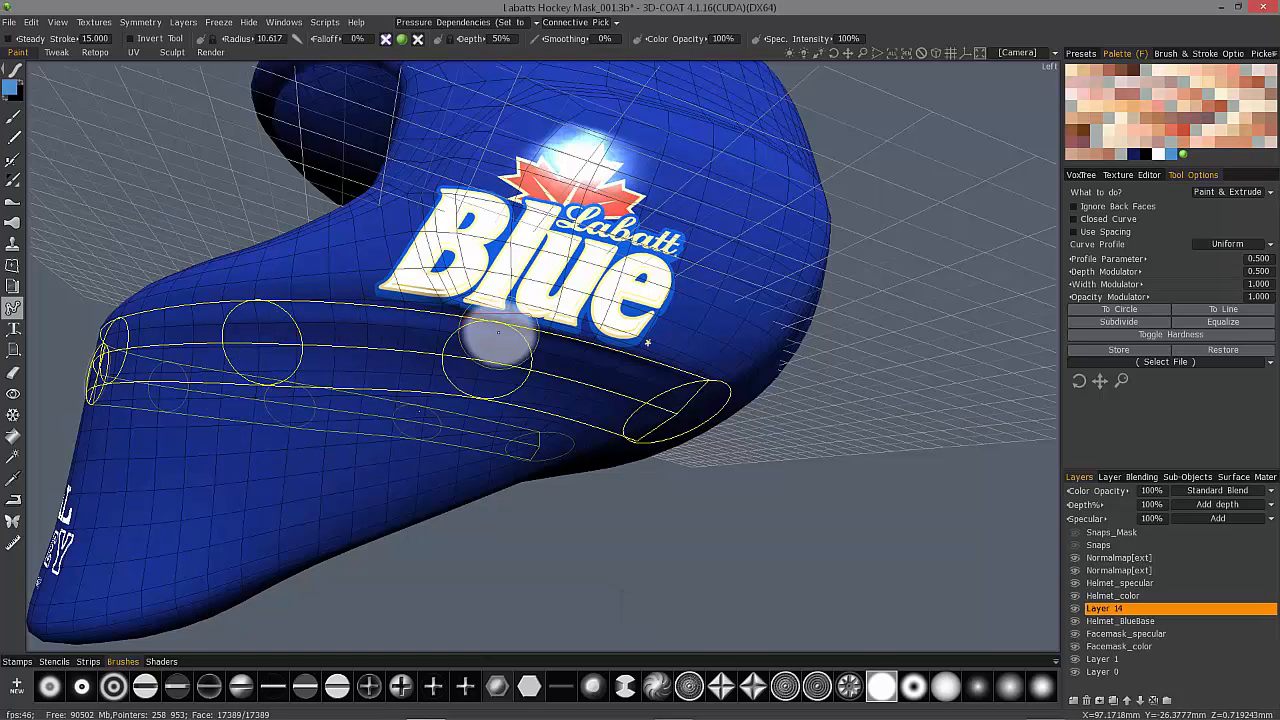
{"action": "mouse_move", "coordinate": [257, 337]}
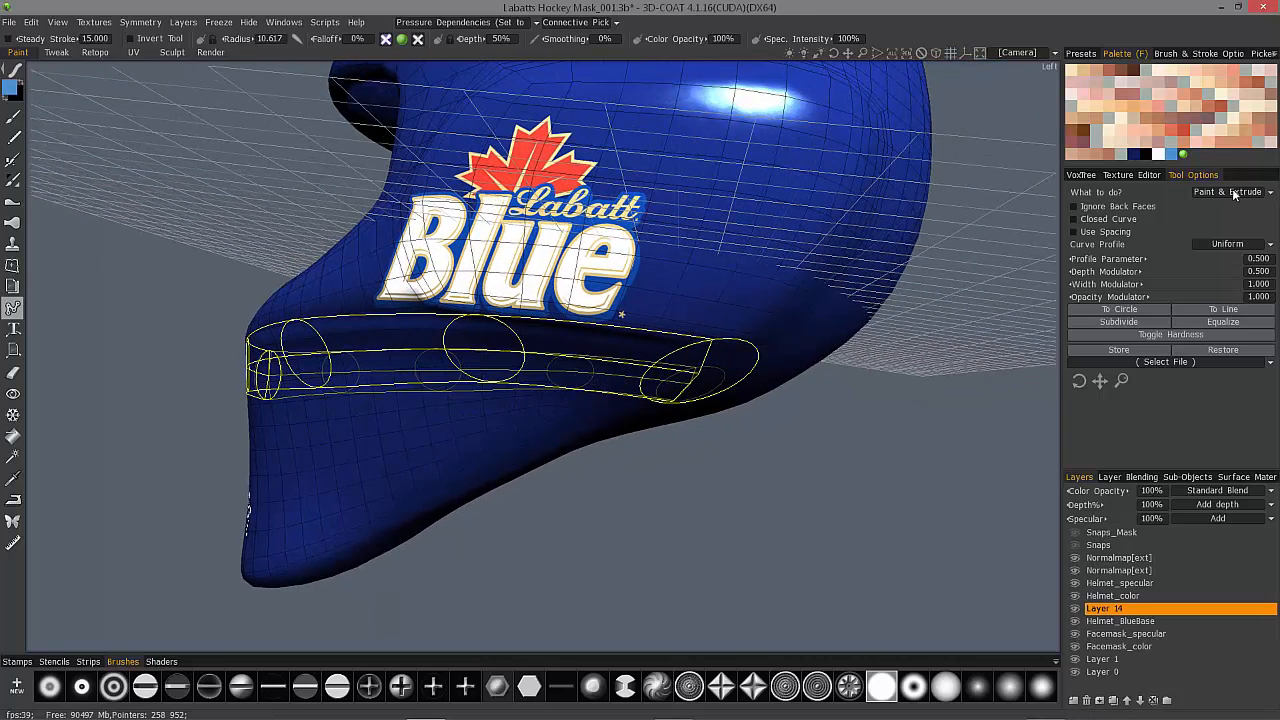
Keep the curve's What to do option on Paint & Extrude and open the Depth settings.
{"action": "left_click", "coordinate": [1230, 191]}
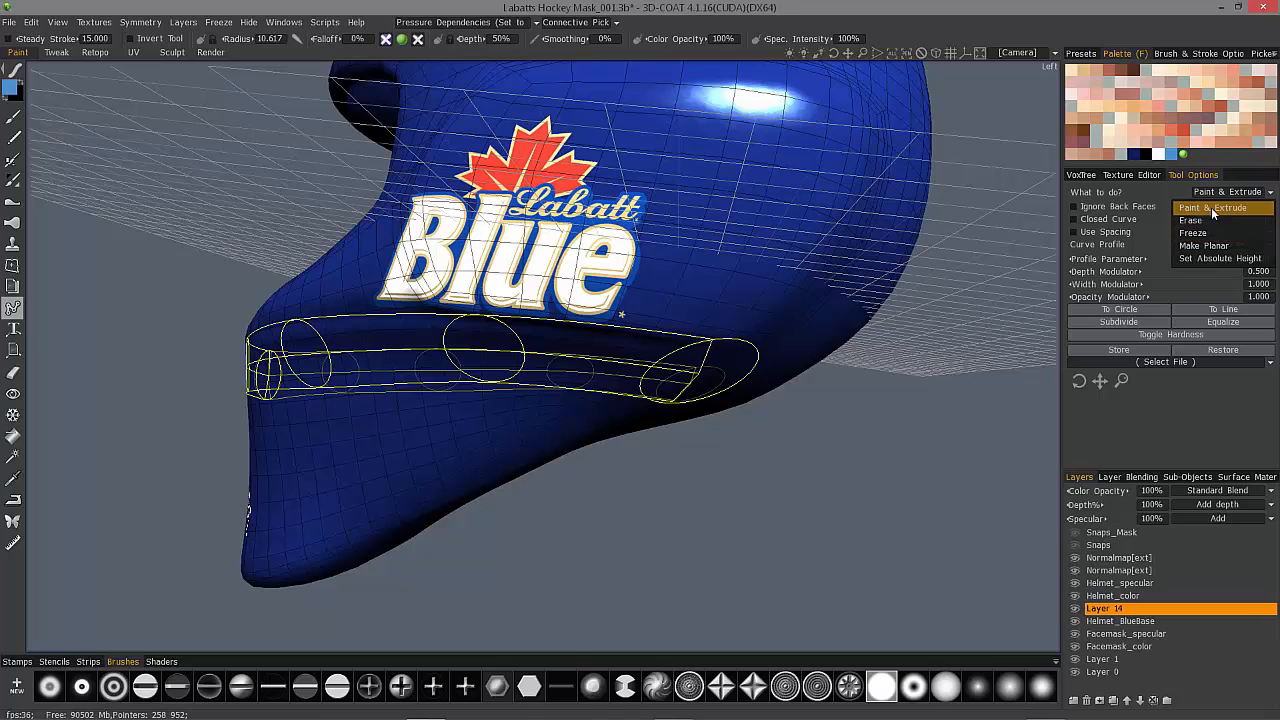
{"action": "left_click", "coordinate": [1212, 207]}
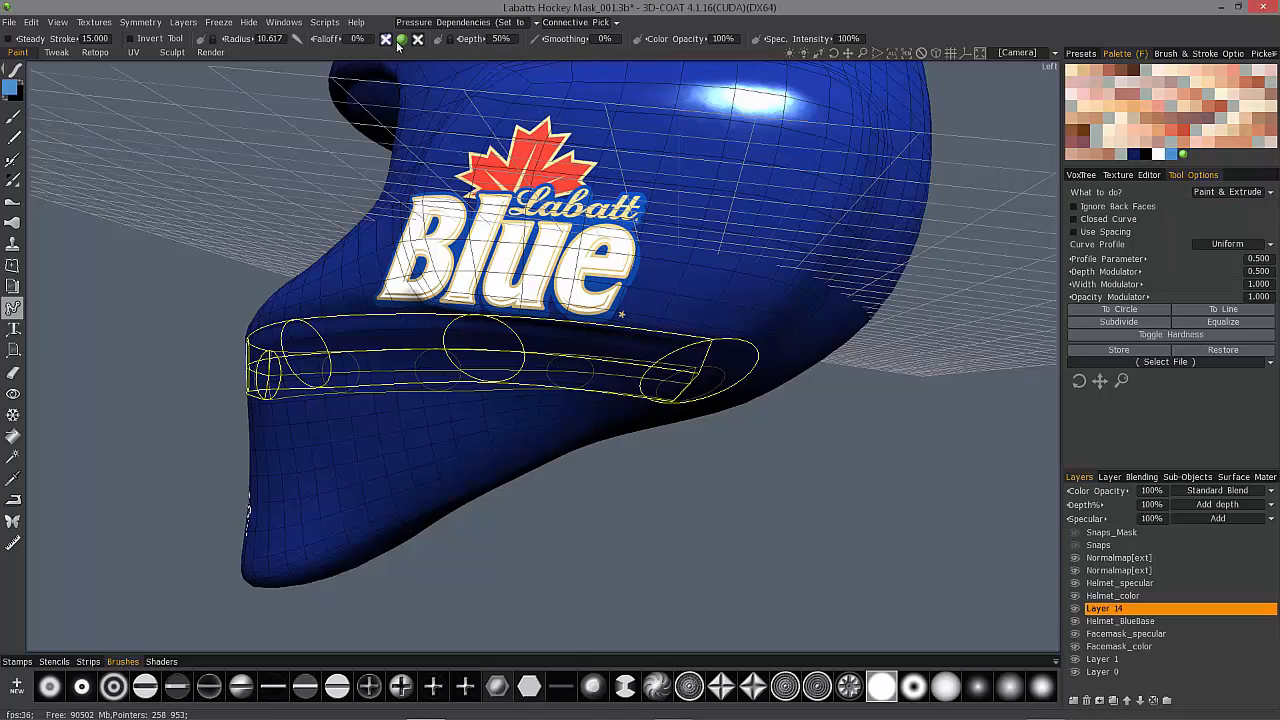
{"action": "left_click", "coordinate": [400, 39]}
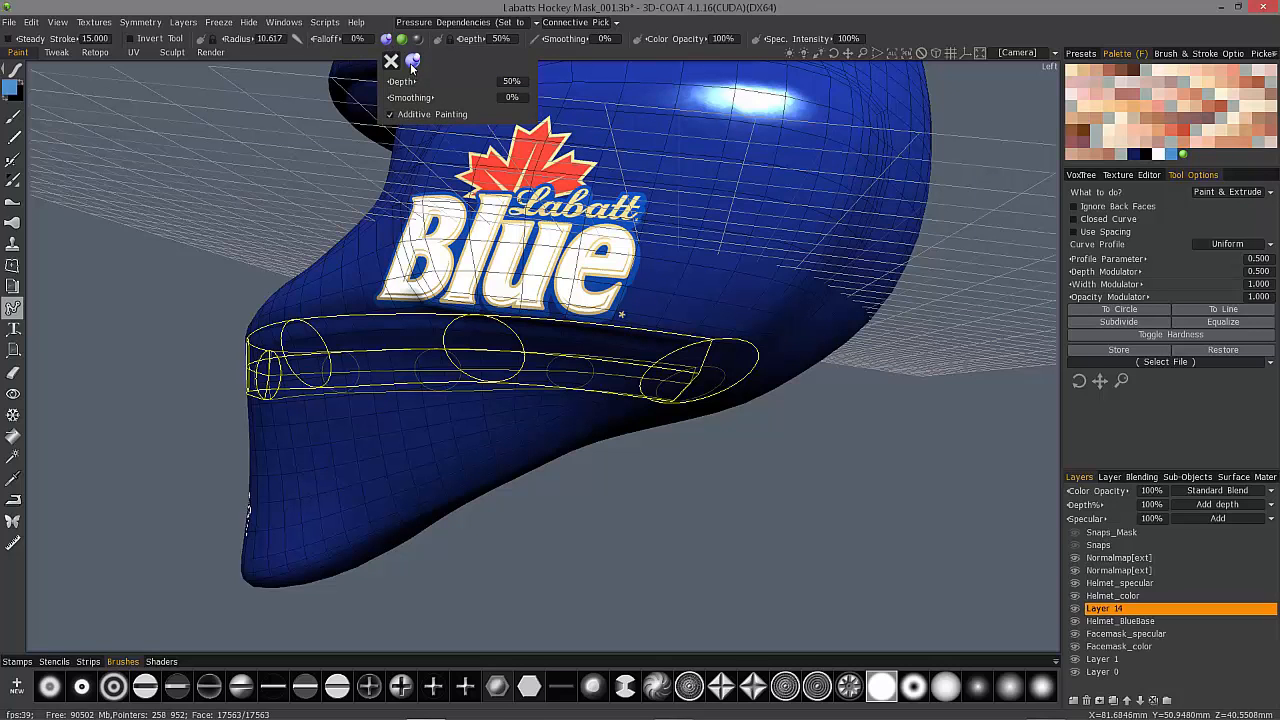
{"action": "mouse_move", "coordinate": [405, 62]}
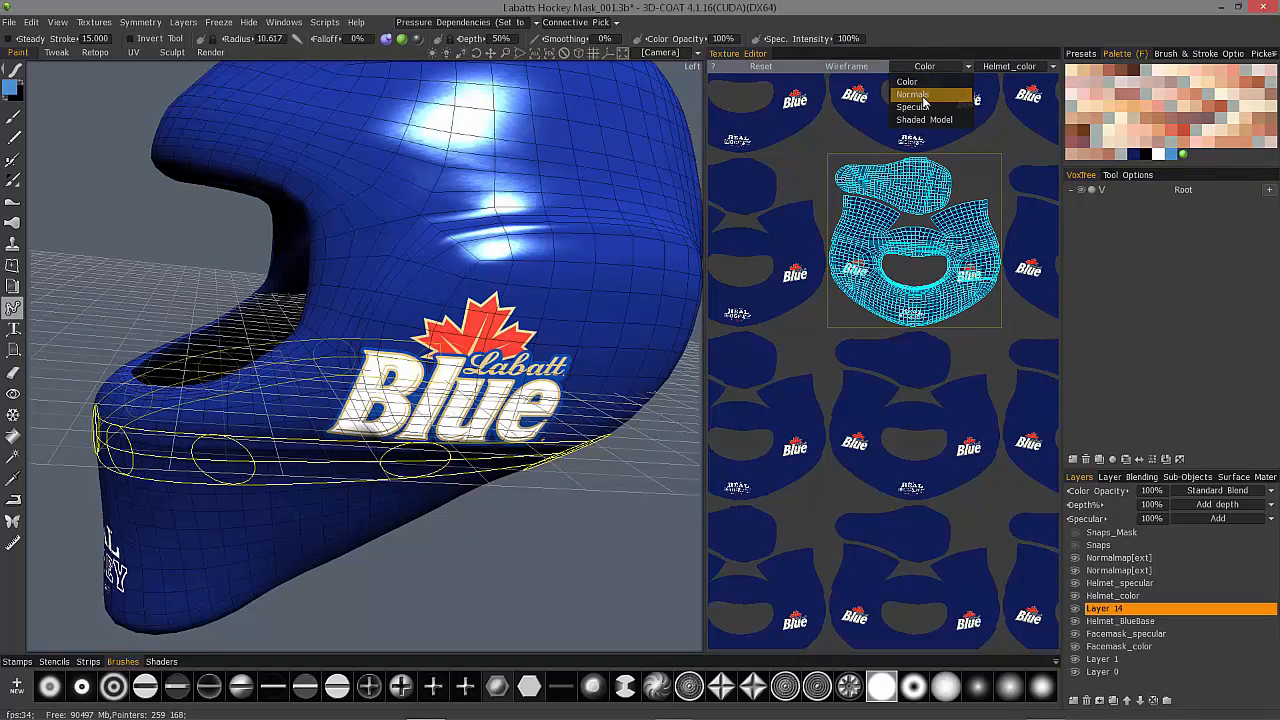
Switch the texture editor to Normals and turn on Show Displaced Mesh.
{"action": "left_click", "coordinate": [912, 94]}
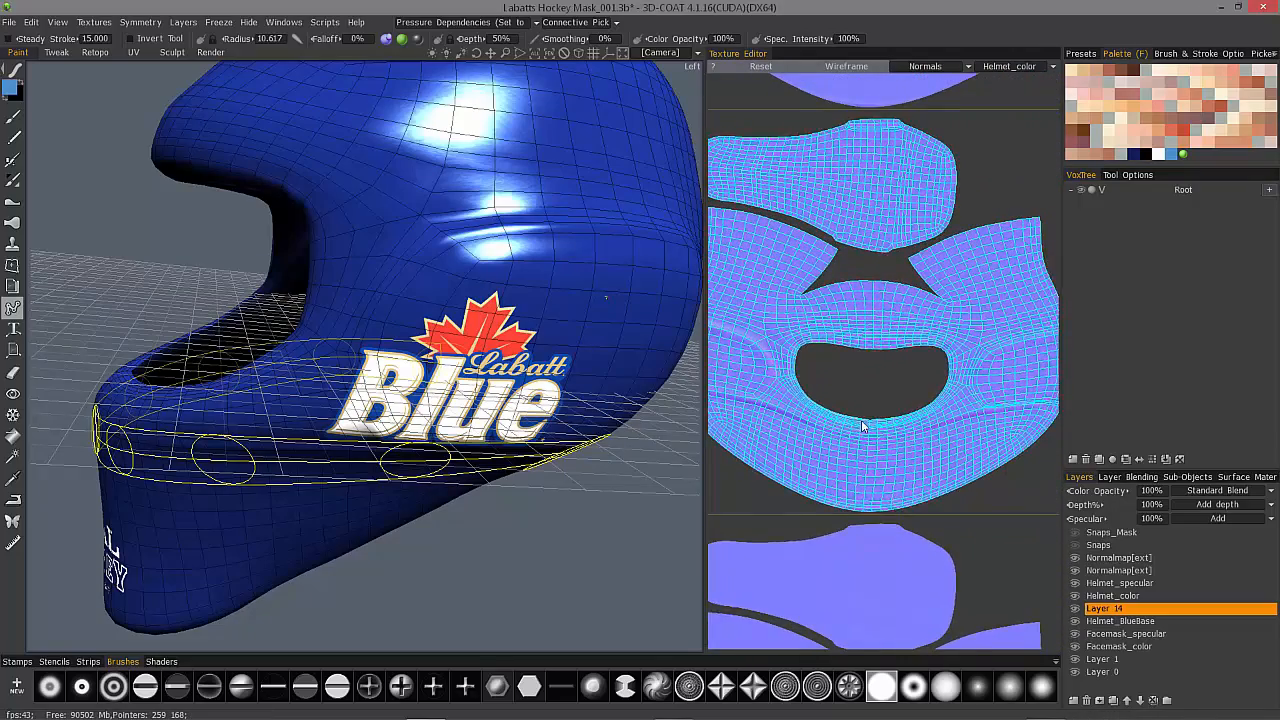
{"action": "left_click", "coordinate": [57, 22]}
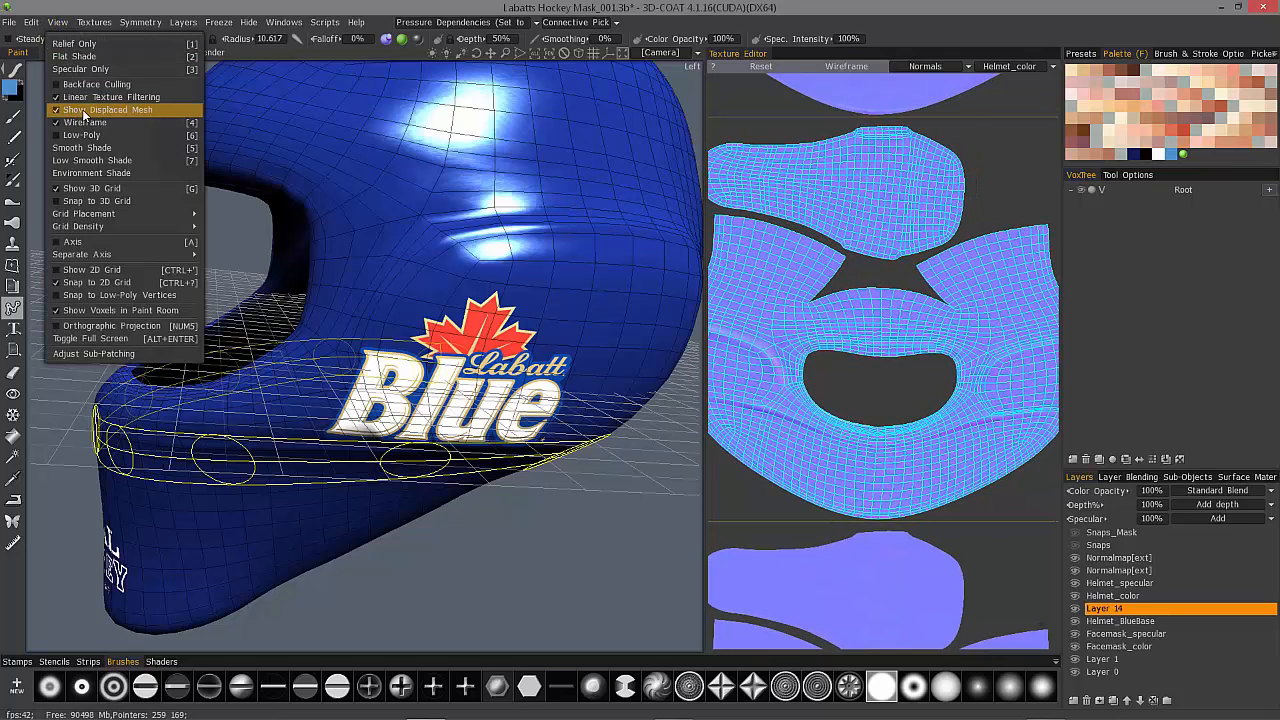
{"action": "left_click", "coordinate": [107, 109]}
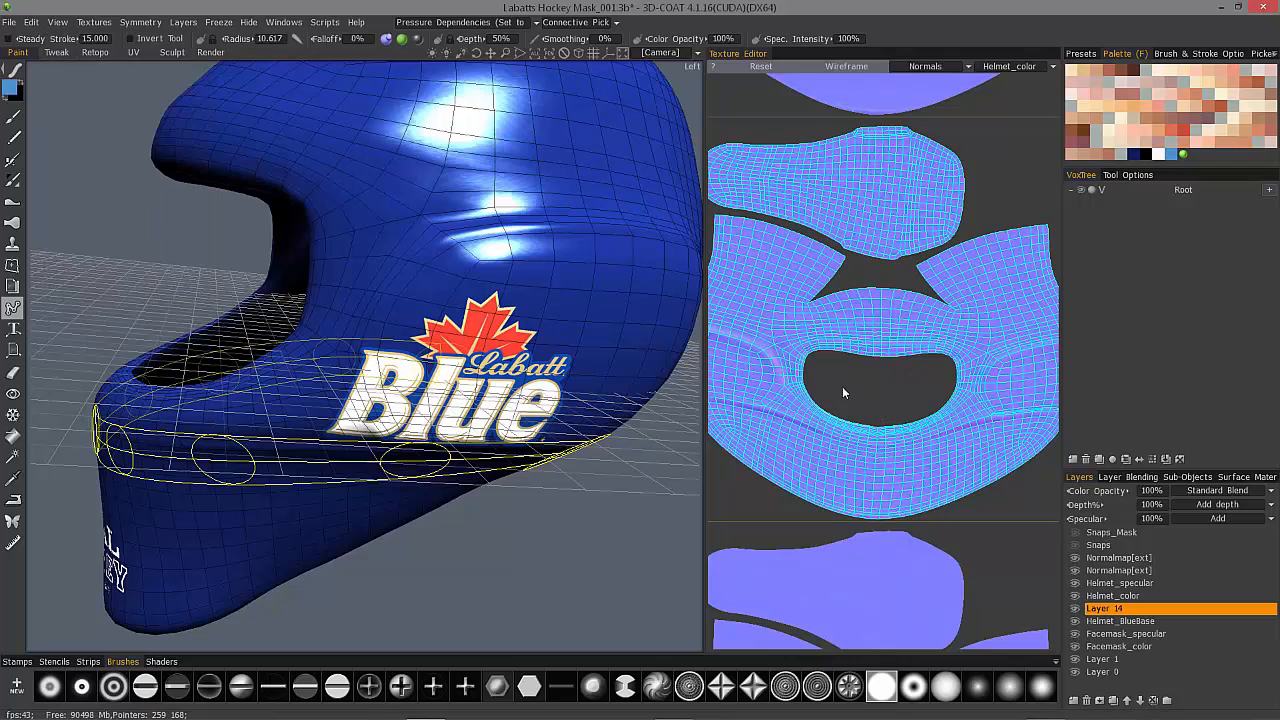
{"action": "left_click", "coordinate": [57, 22]}
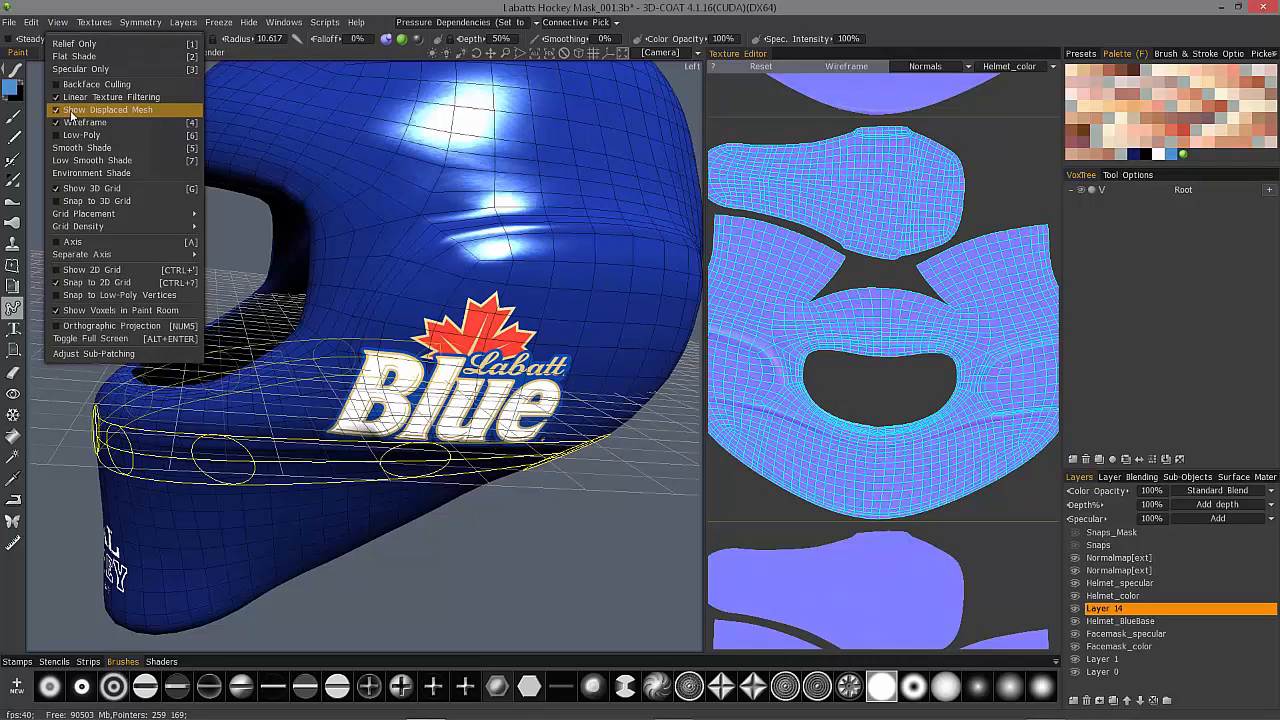
{"action": "mouse_move", "coordinate": [105, 116]}
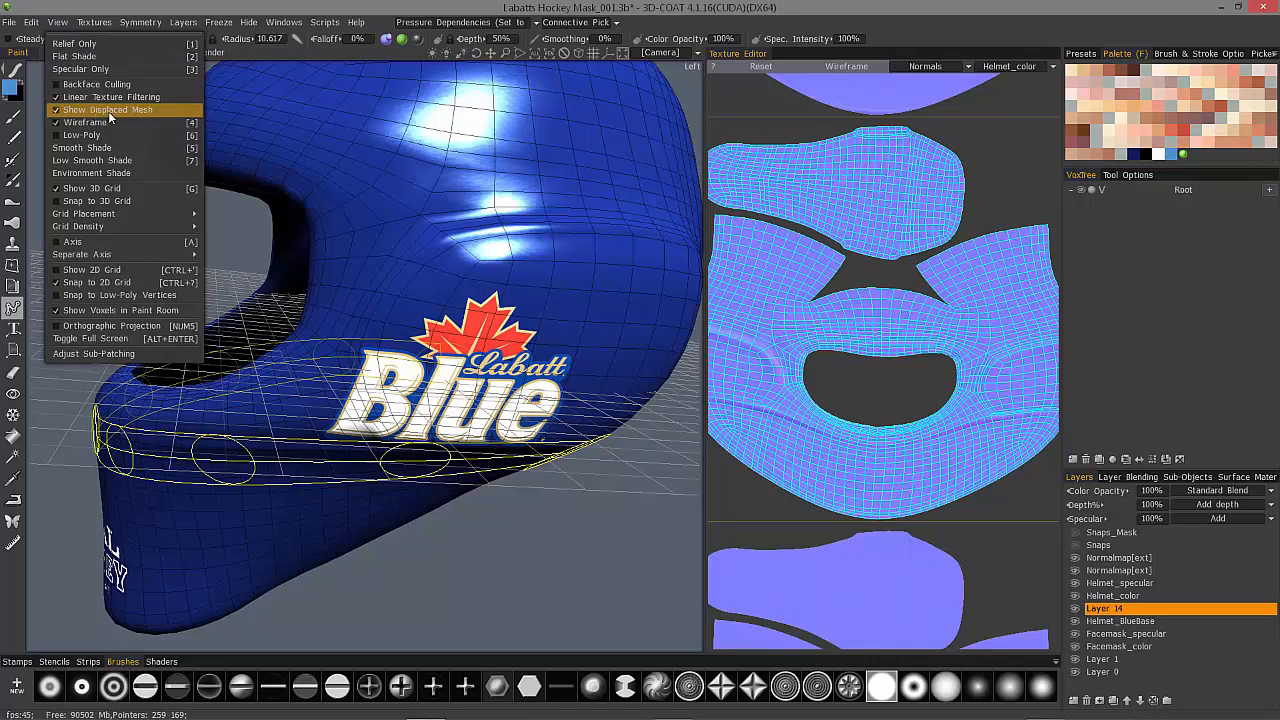
{"action": "left_click", "coordinate": [108, 109]}
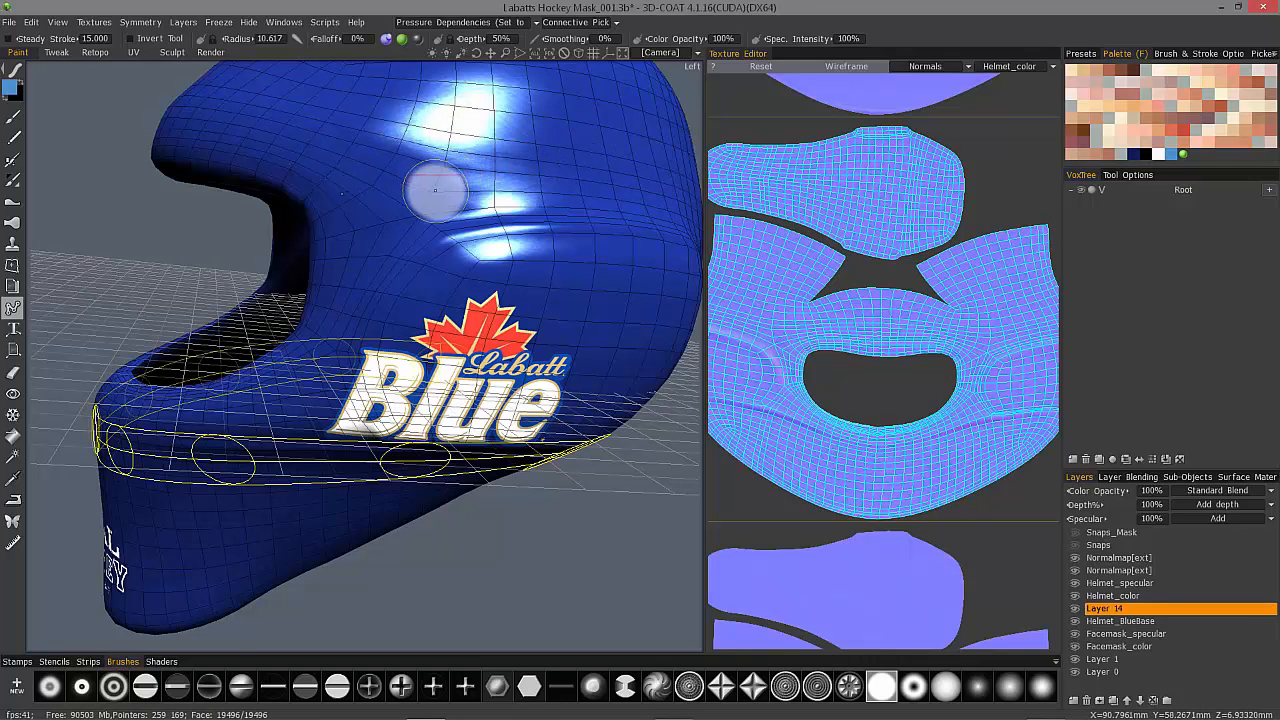
Enable the displaced mesh view, bring up Tool Options, and reselect Layer 14.
{"action": "left_click", "coordinate": [9, 22]}
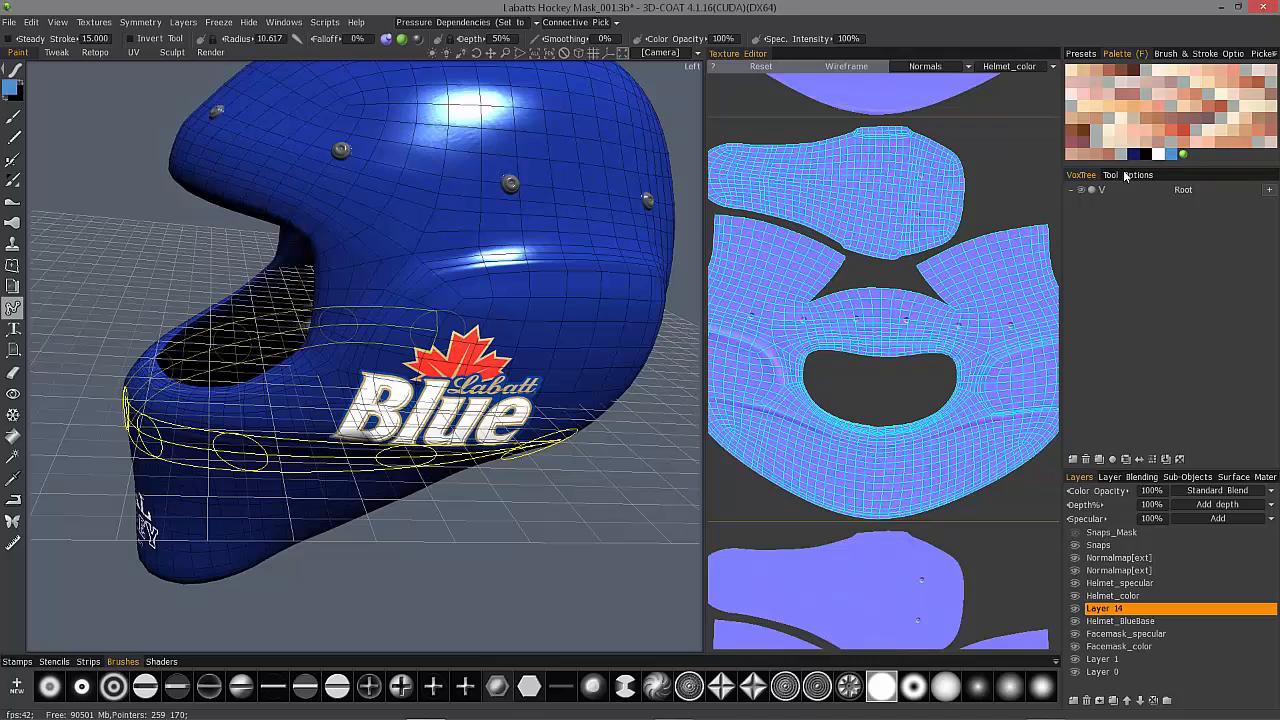
{"action": "left_click", "coordinate": [1128, 174]}
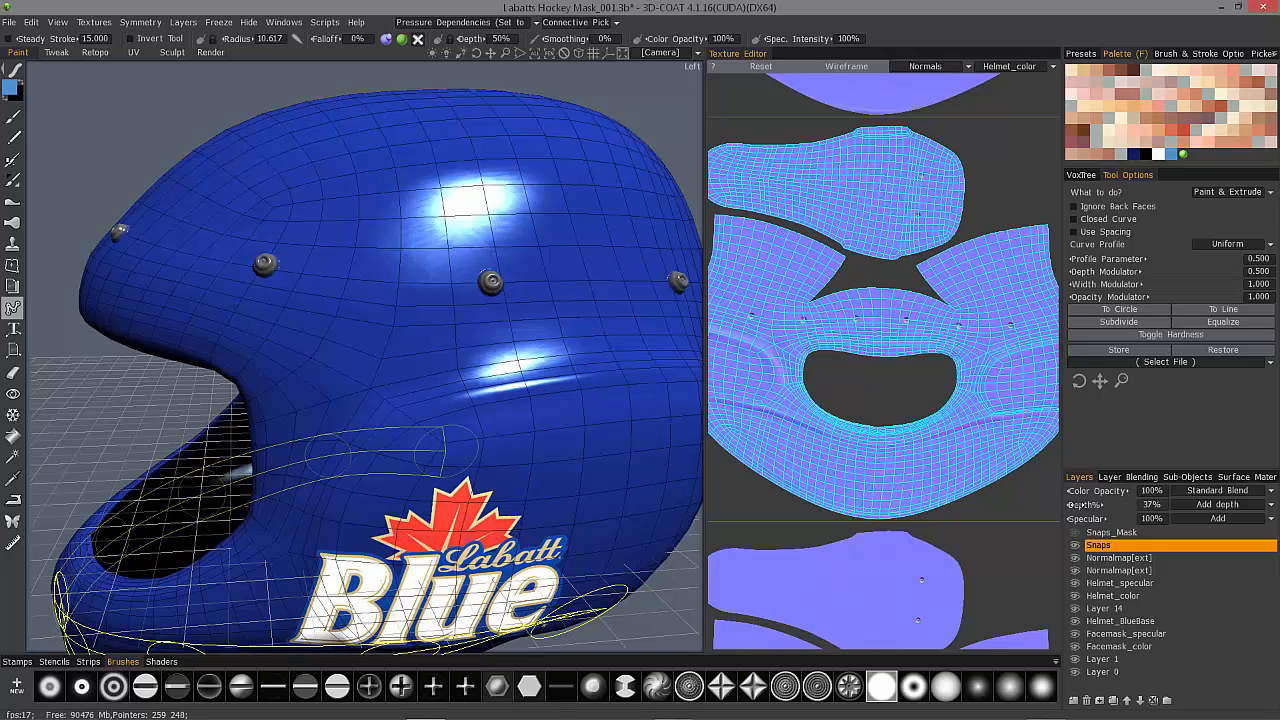
{"action": "left_click", "coordinate": [1150, 504]}
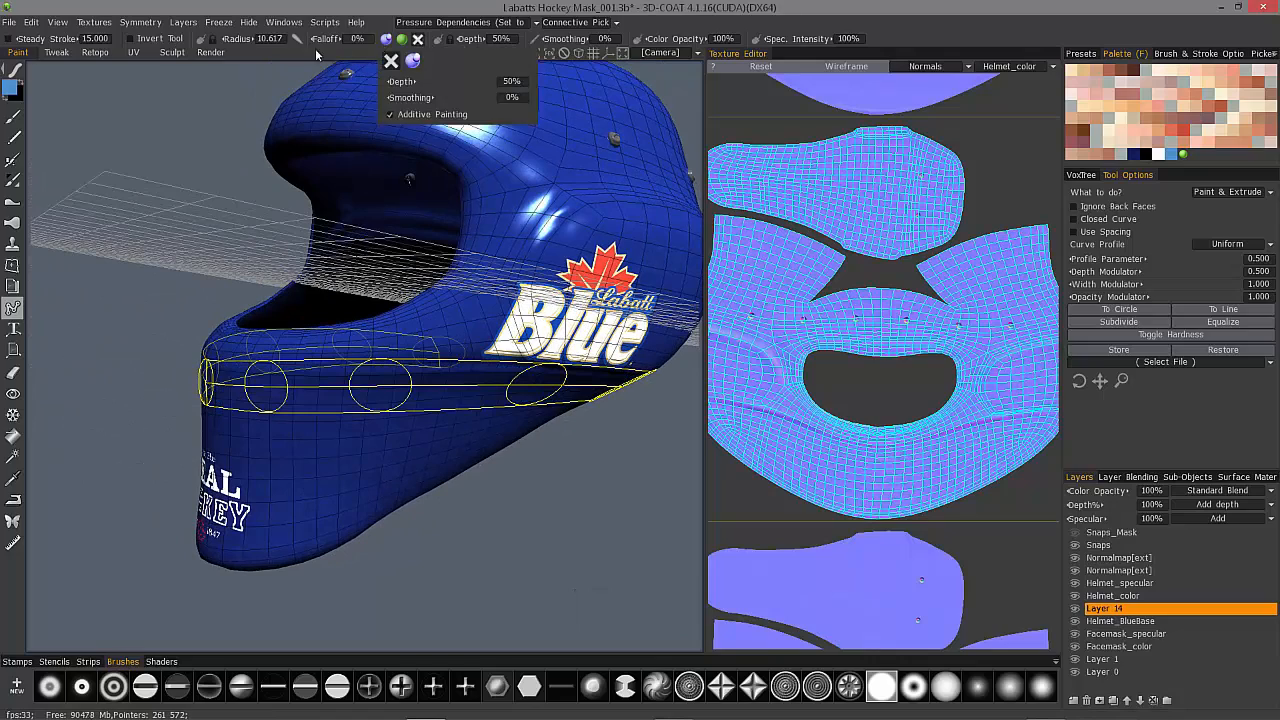
Adjust the stroke depth and apply the curve as an inverted light-blue band.
{"action": "left_click", "coordinate": [155, 45]}
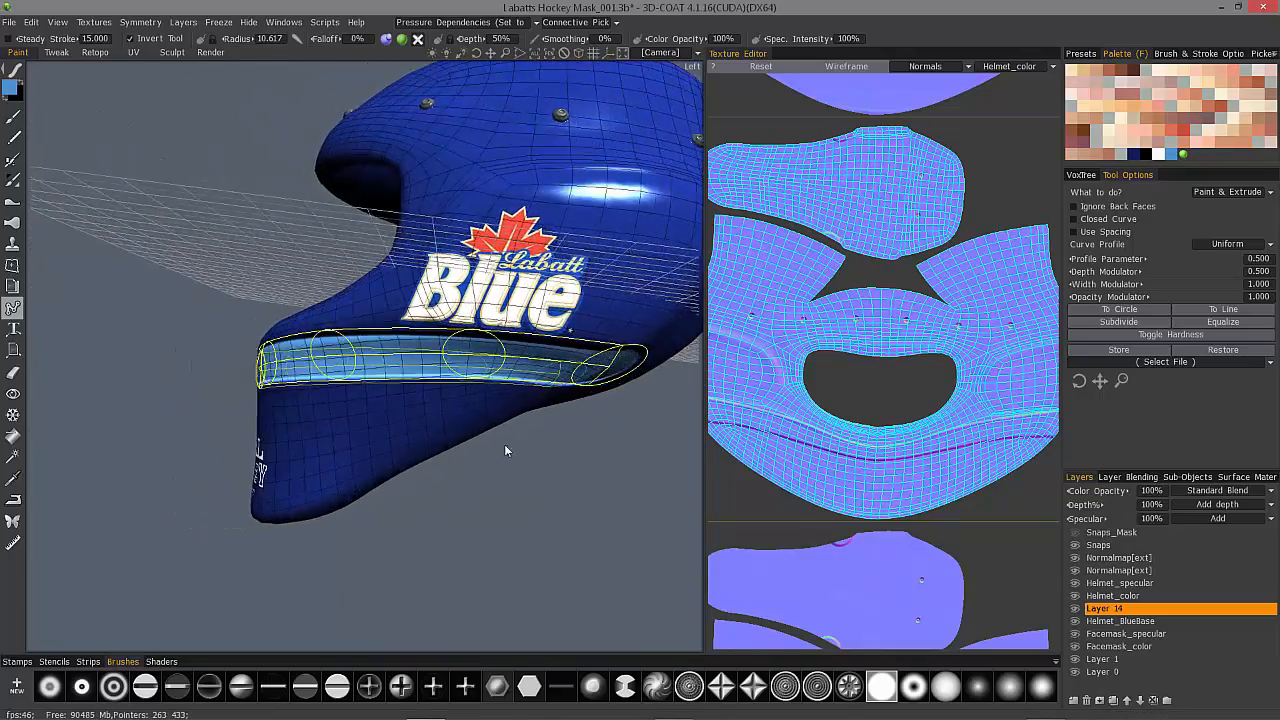
{"action": "left_click_drag", "start_coordinate": [505, 450], "coordinate": [575, 458]}
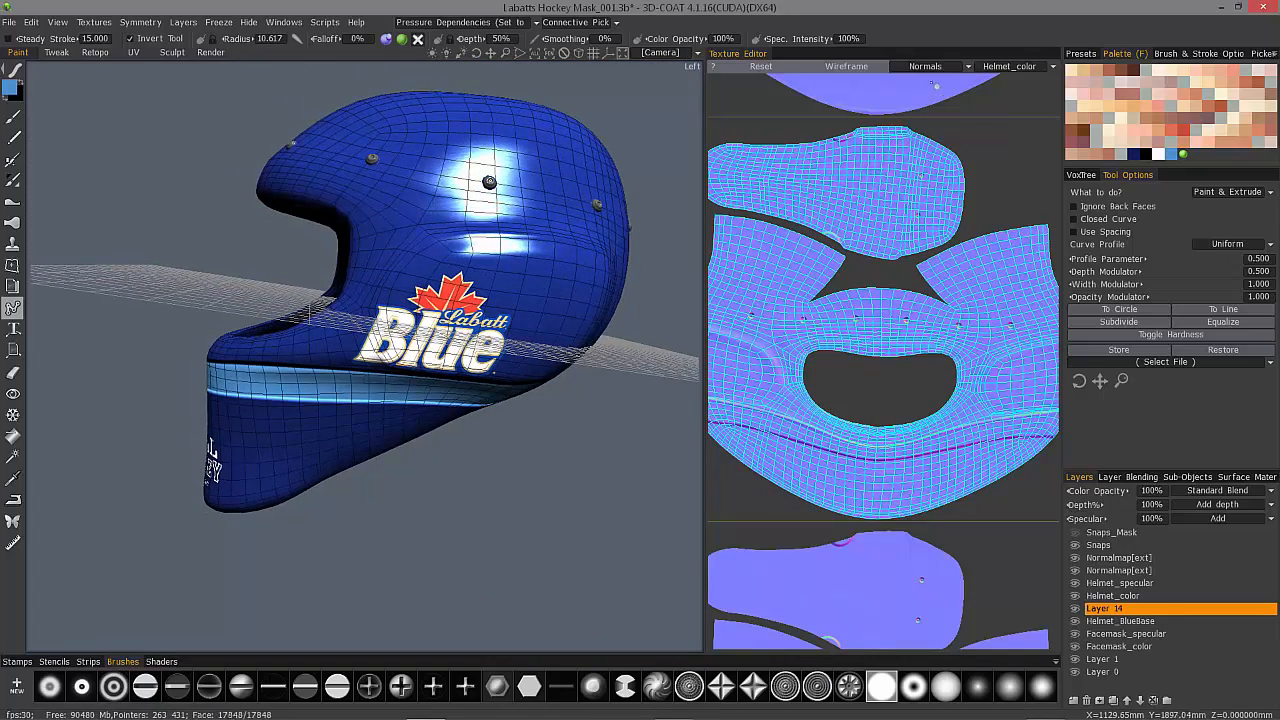
Switch the texture editor display back to Color.
{"action": "left_click", "coordinate": [925, 66]}
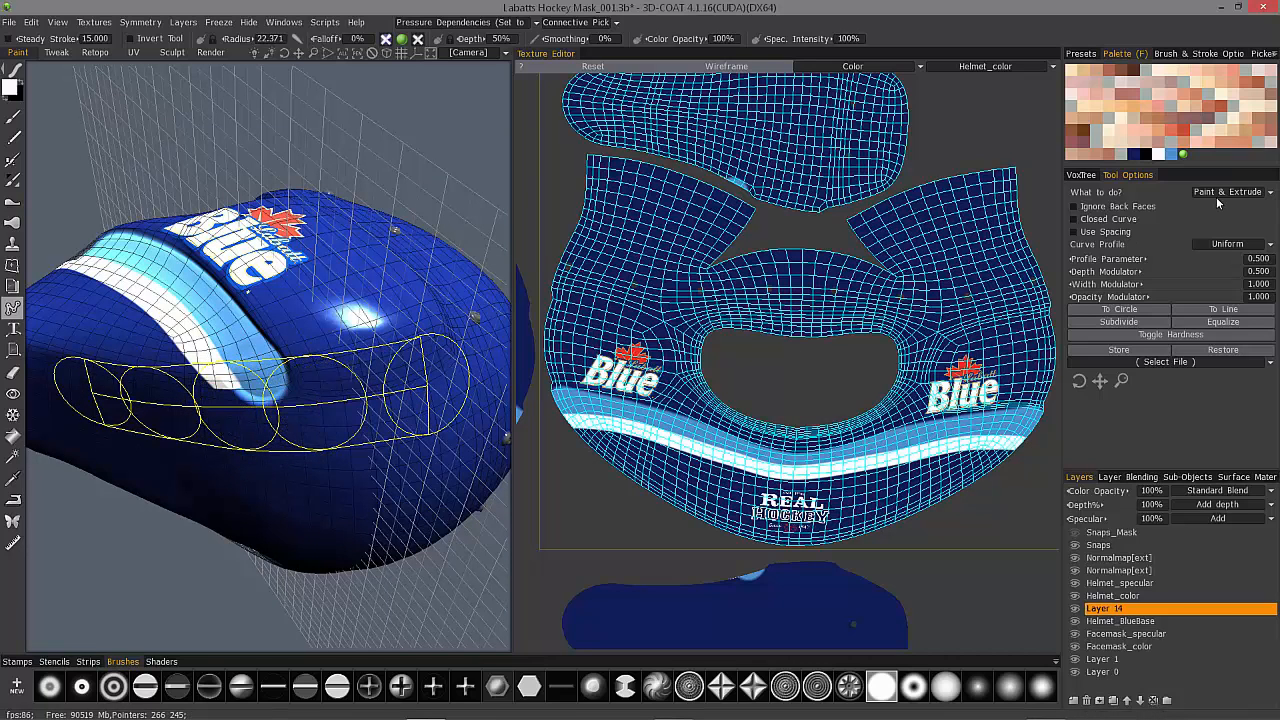
Set the curve tool to Erase, undo the last stroke, and open the Depth settings.
{"action": "left_click", "coordinate": [1230, 191]}
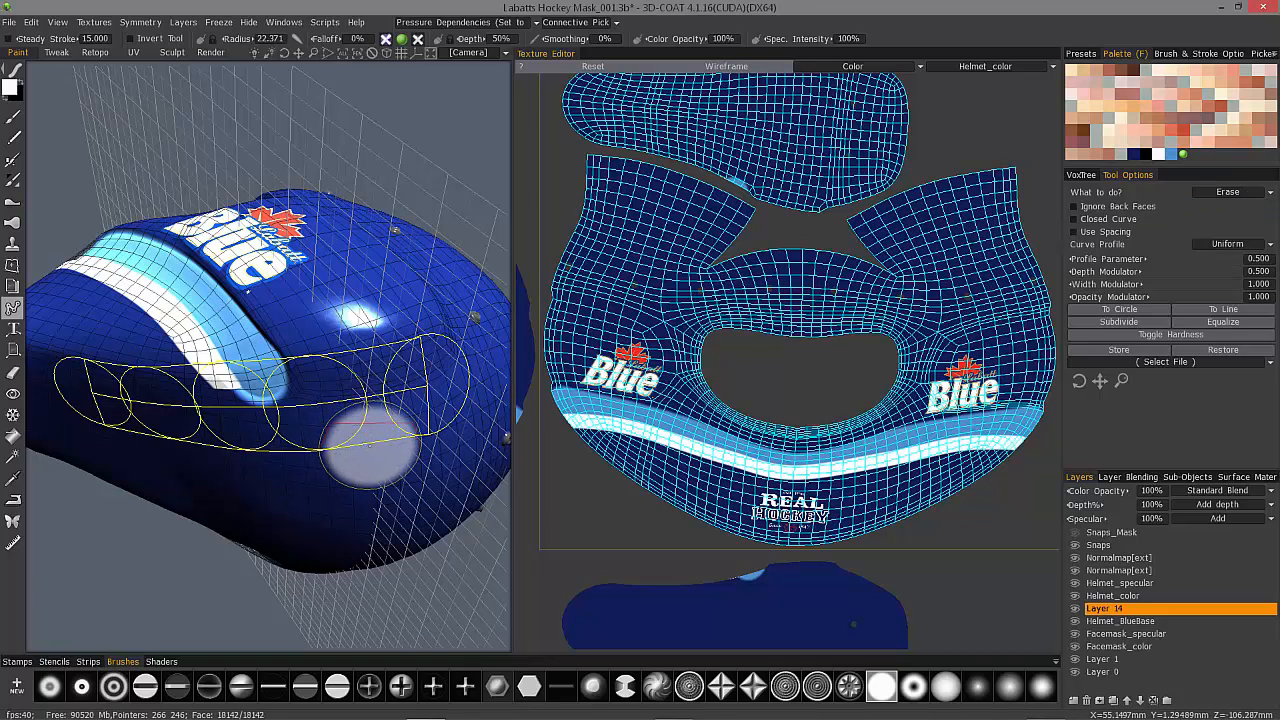
{"action": "key", "text": "ctrl+z"}
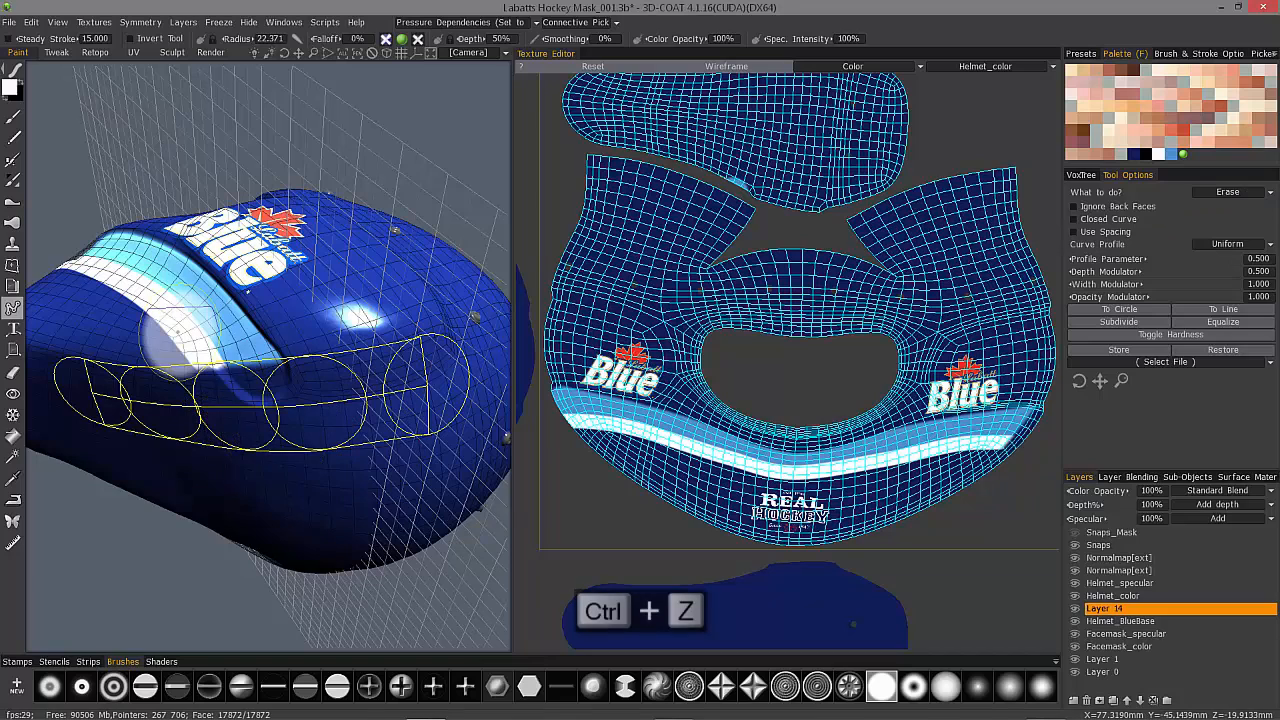
{"action": "left_click", "coordinate": [388, 40]}
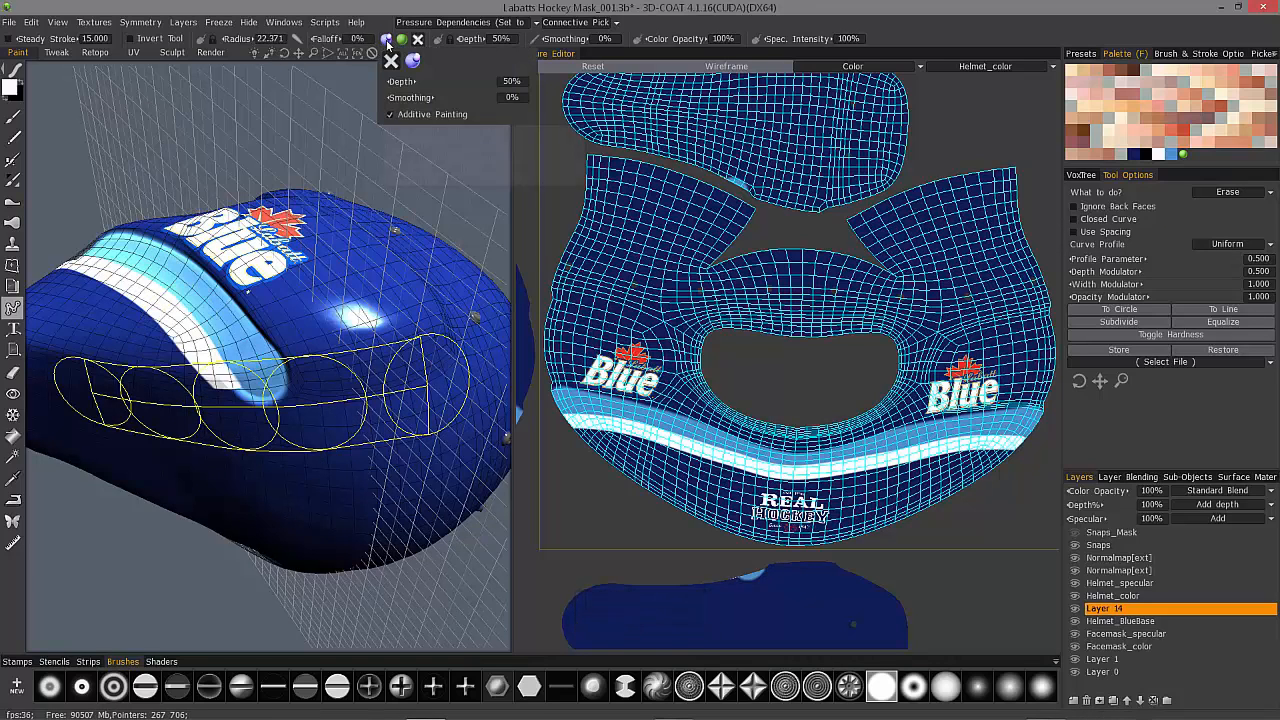